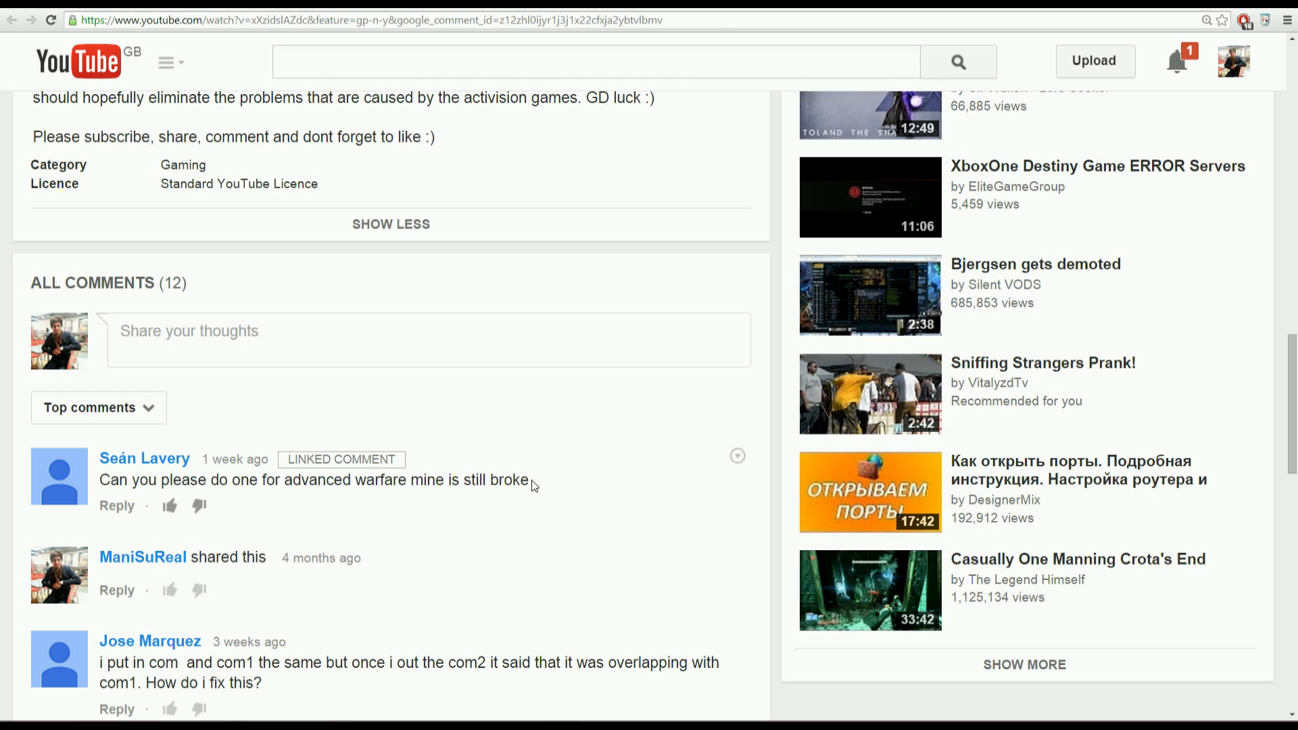
{"action": "mouse_move", "coordinate": [536, 488]}
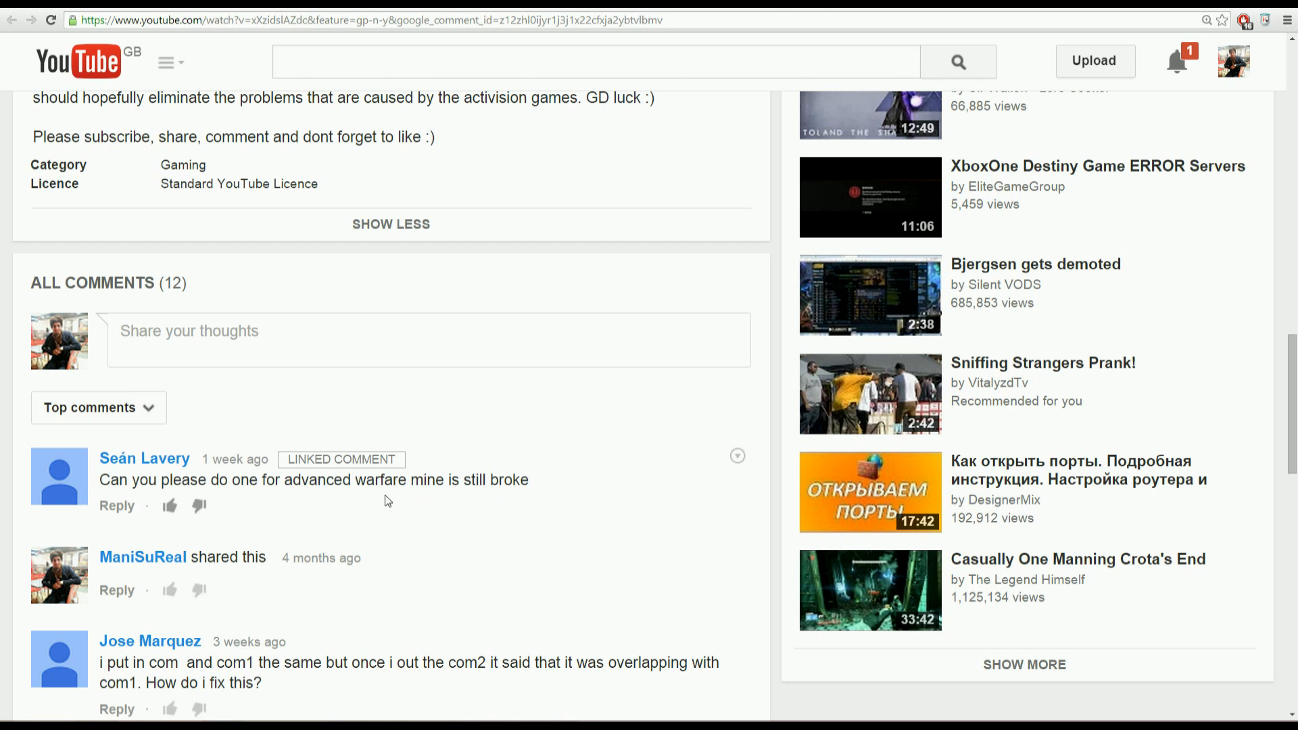
{"action": "mouse_move", "coordinate": [278, 488]}
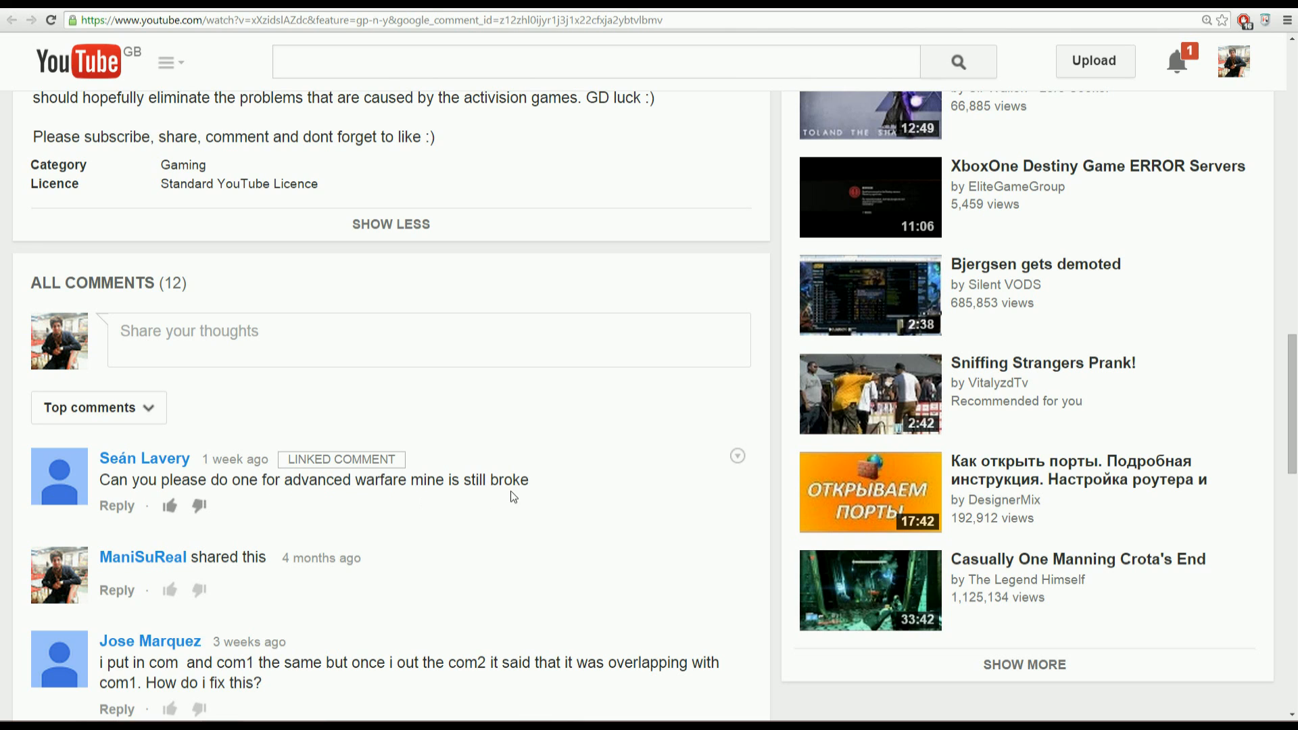
{"action": "mouse_move", "coordinate": [604, 481]}
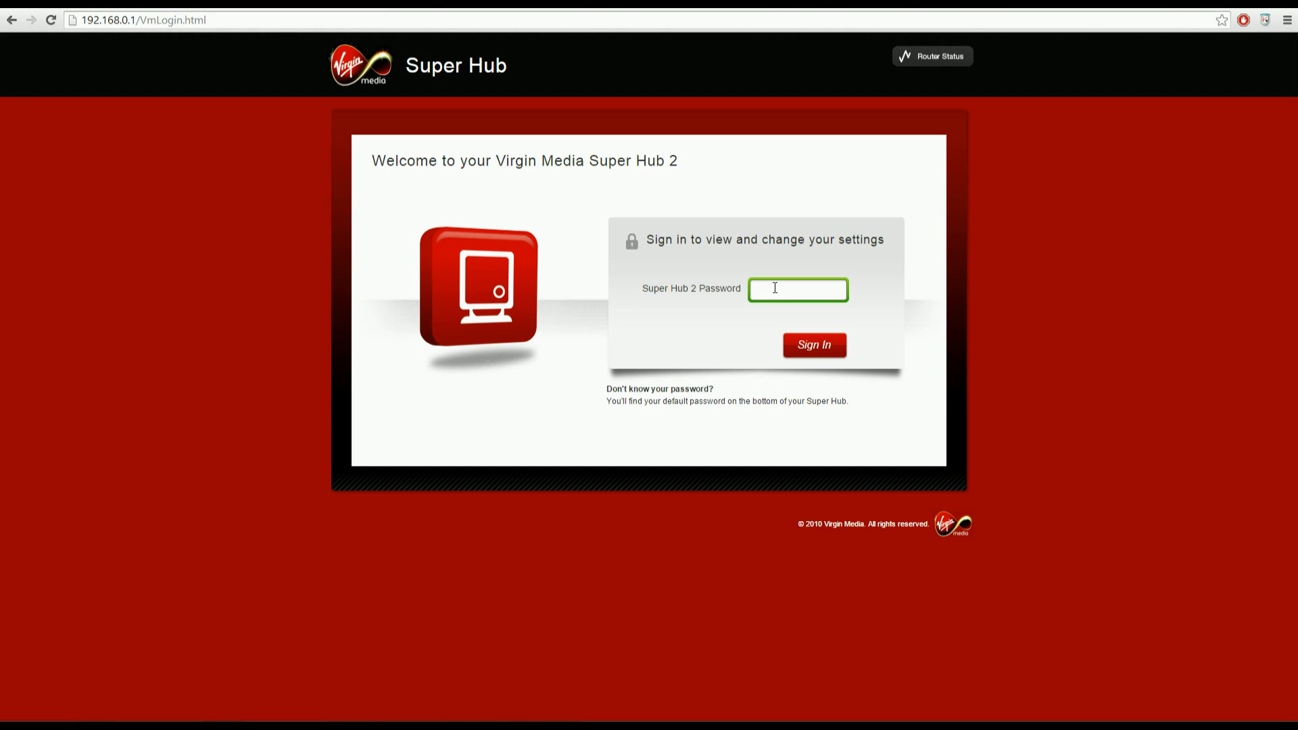
- Attempt sign-in with a first hub password, which is rejected as not recognised
{"action": "left_click", "coordinate": [797, 289]}
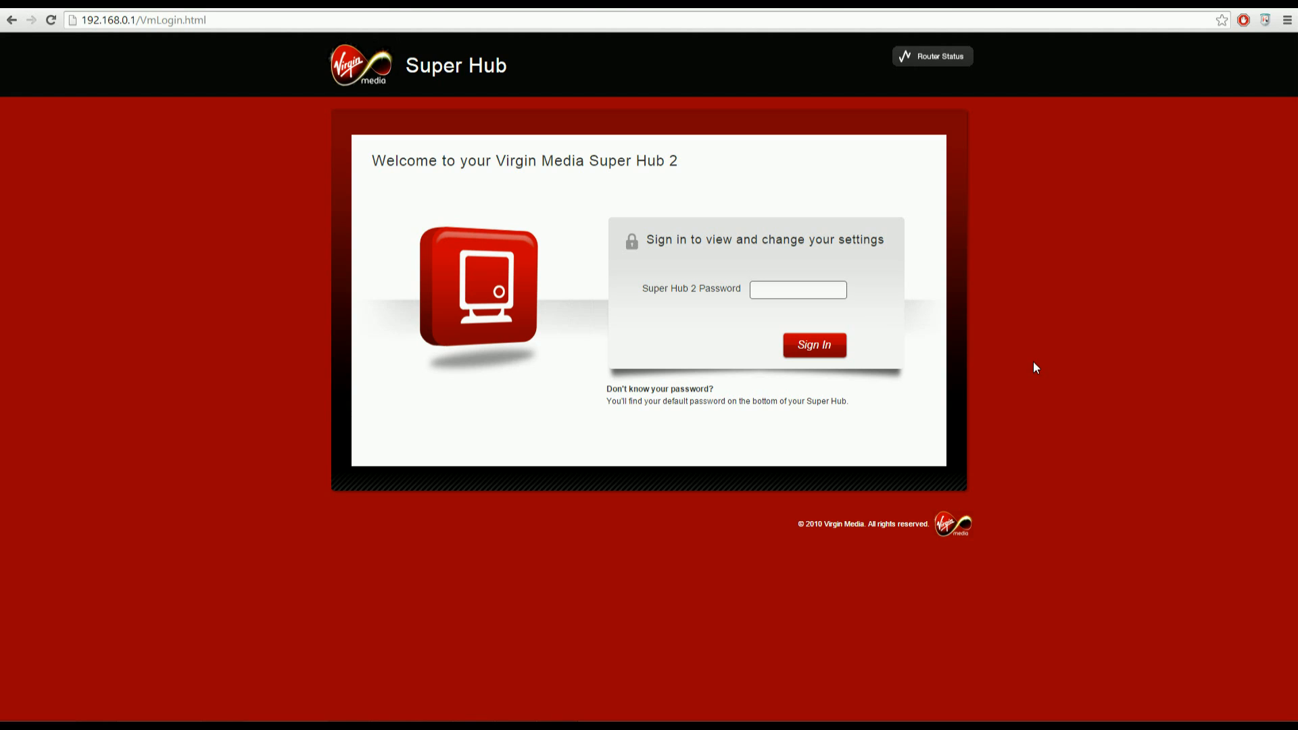
{"action": "left_click", "coordinate": [141, 20]}
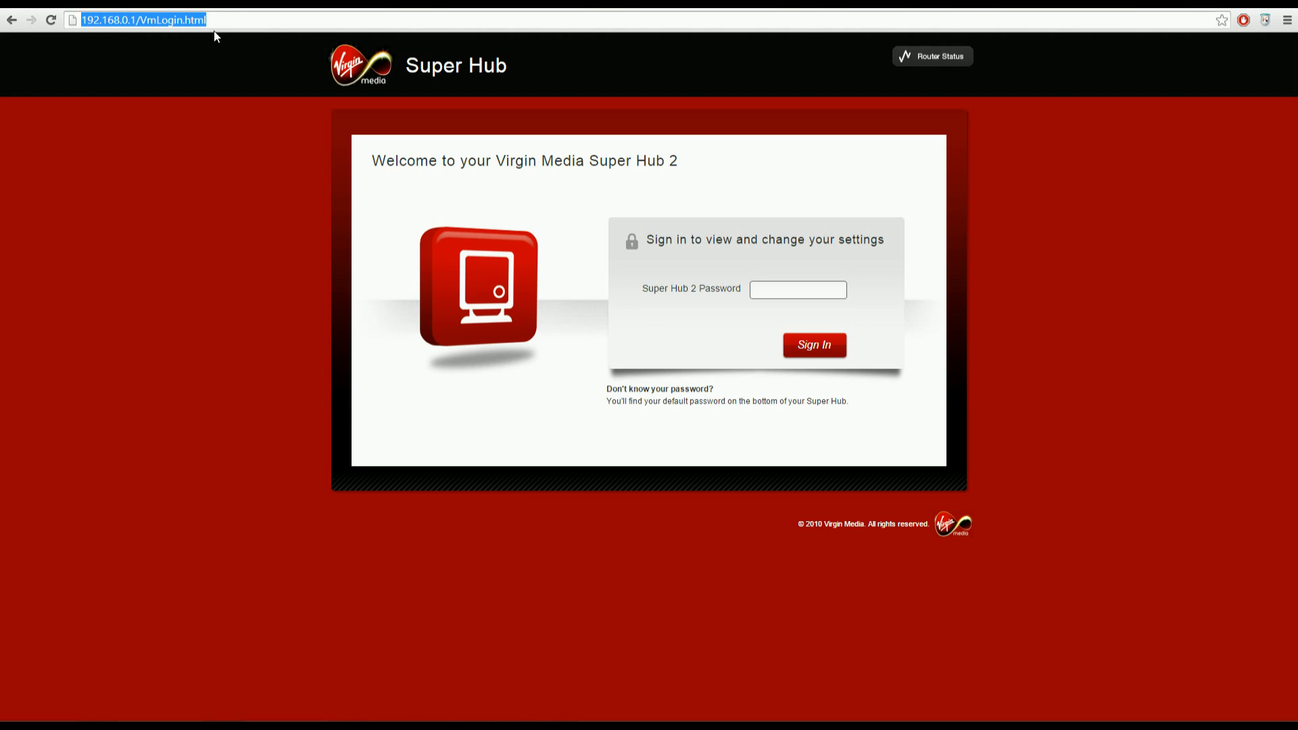
{"action": "left_click", "coordinate": [798, 290]}
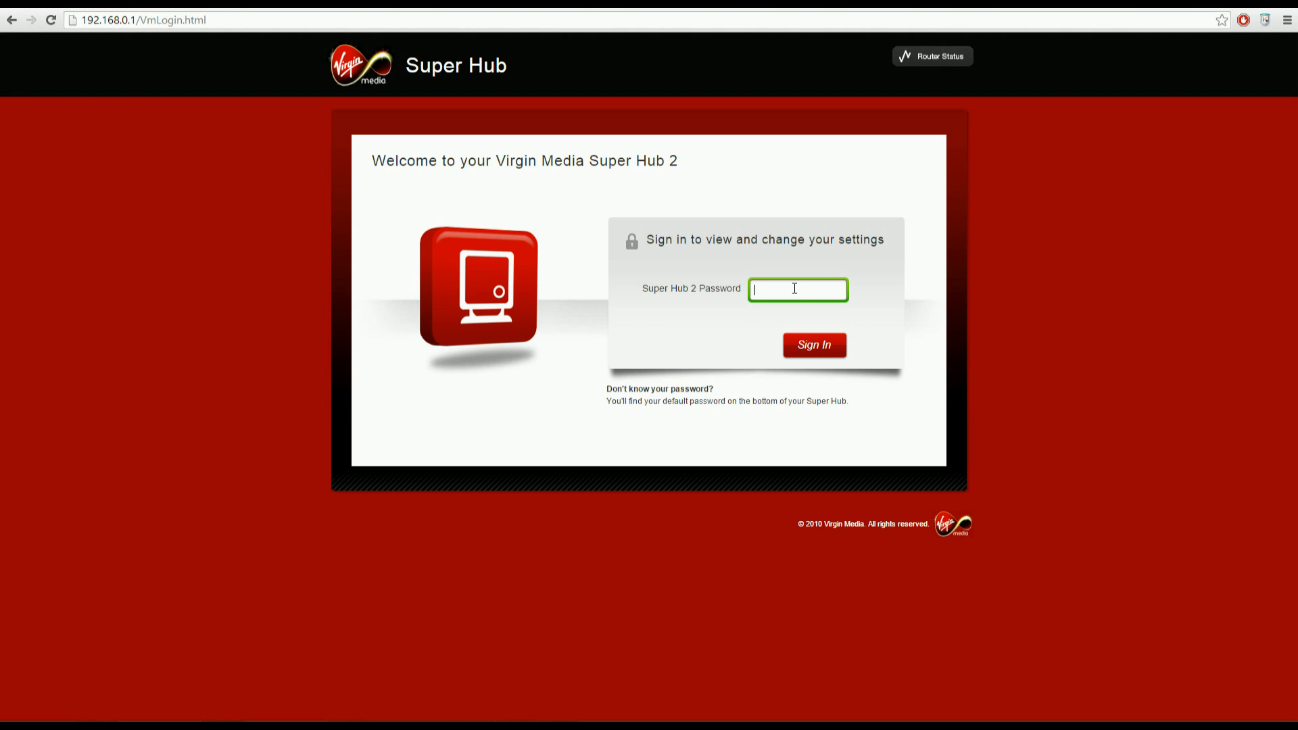
{"action": "type", "text": "•"}
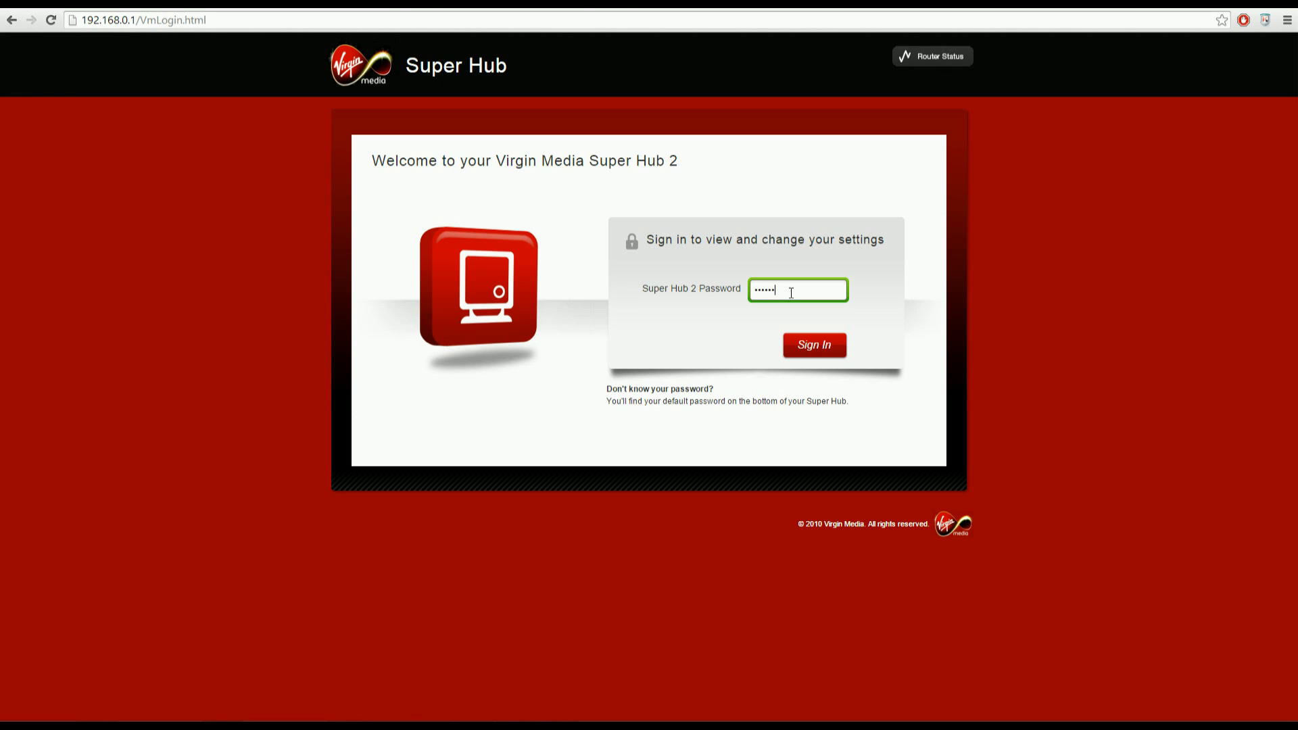
{"action": "type", "text": "••"}
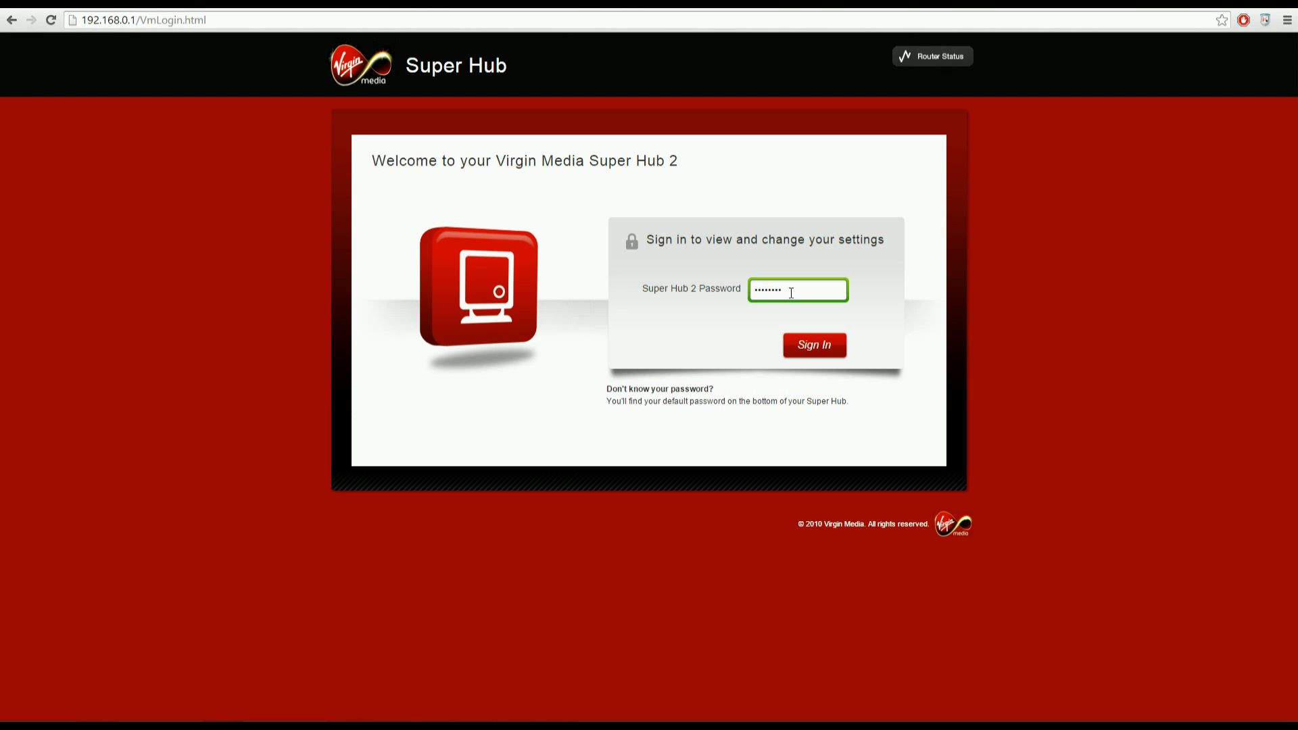
{"action": "left_click", "coordinate": [813, 345]}
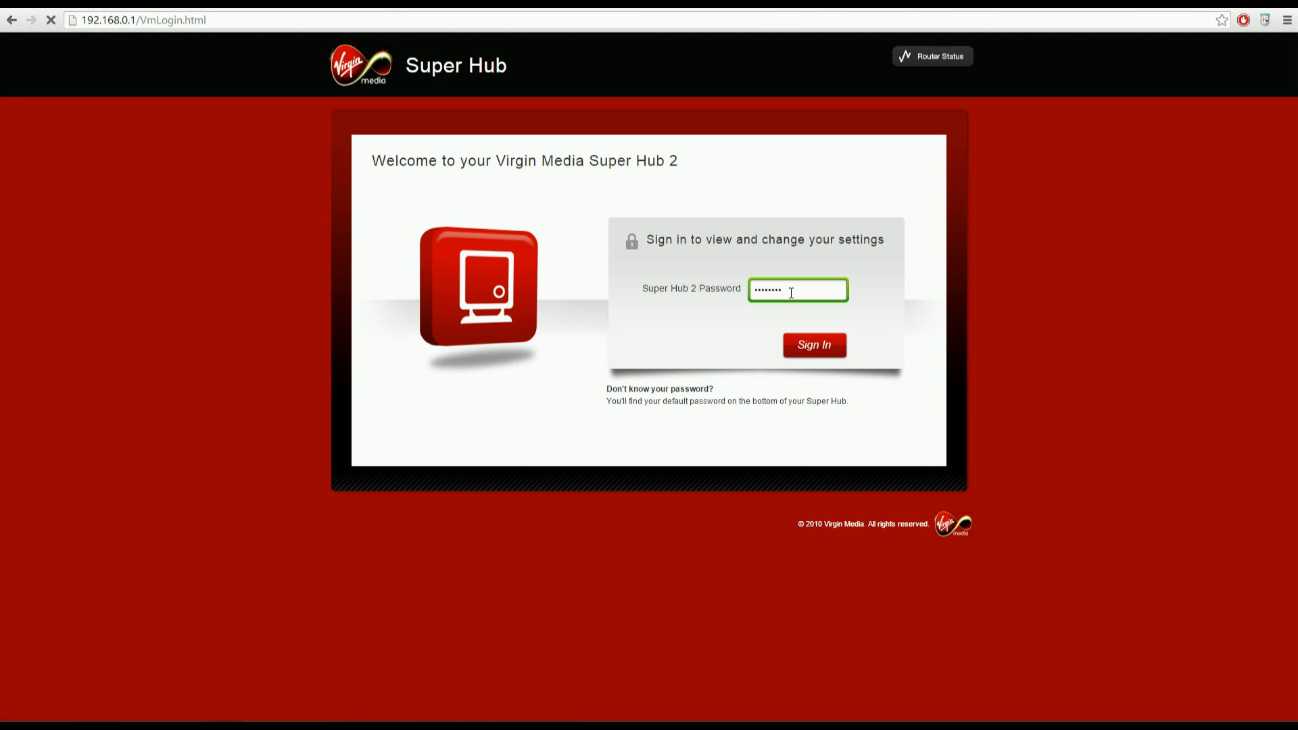
{"action": "left_click", "coordinate": [813, 345]}
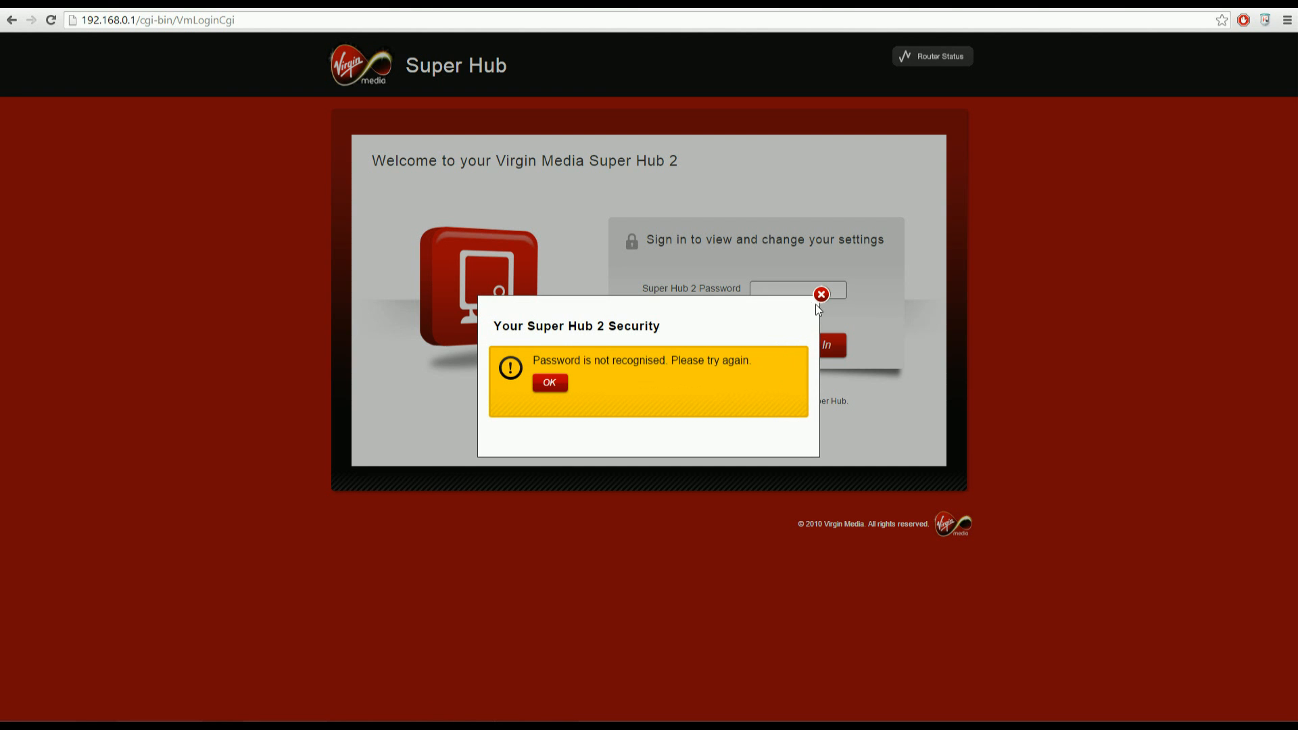
- Sign in successfully with the re-entered hub password to reach the Super Hub home page
{"action": "left_click", "coordinate": [548, 382]}
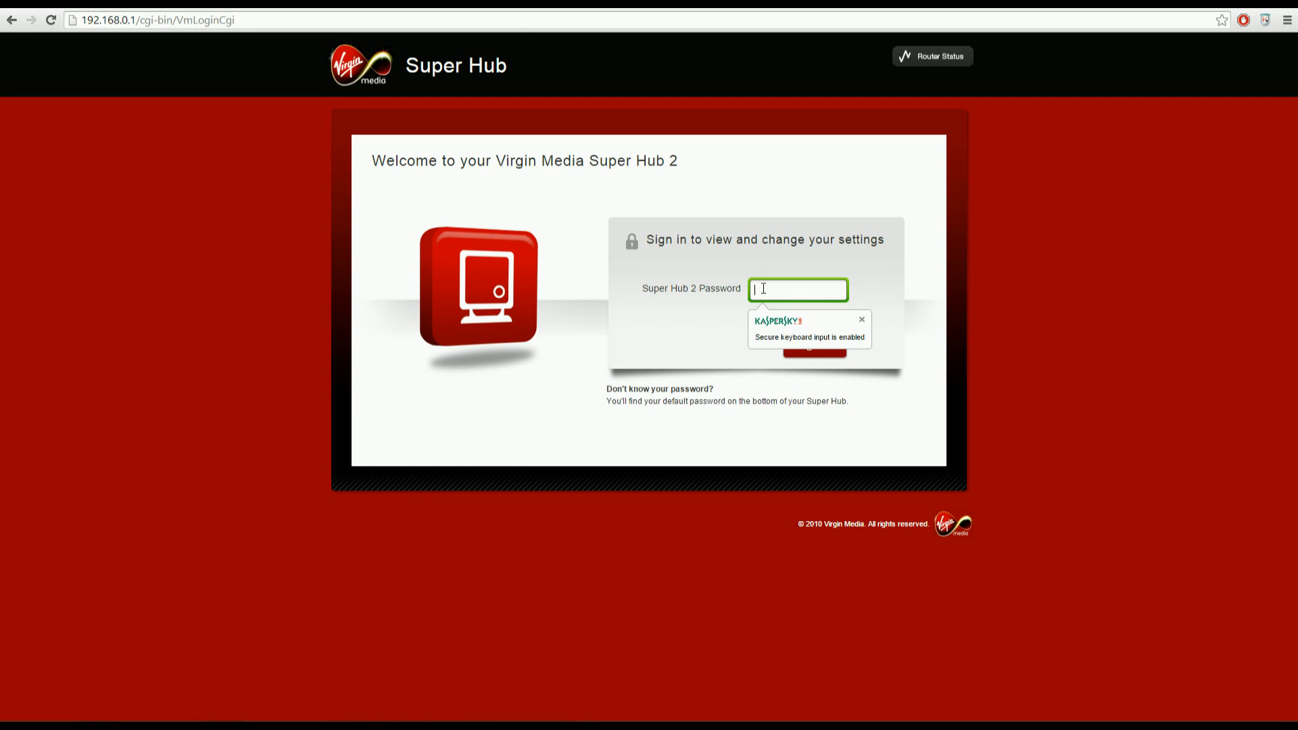
{"action": "type", "text": "password"}
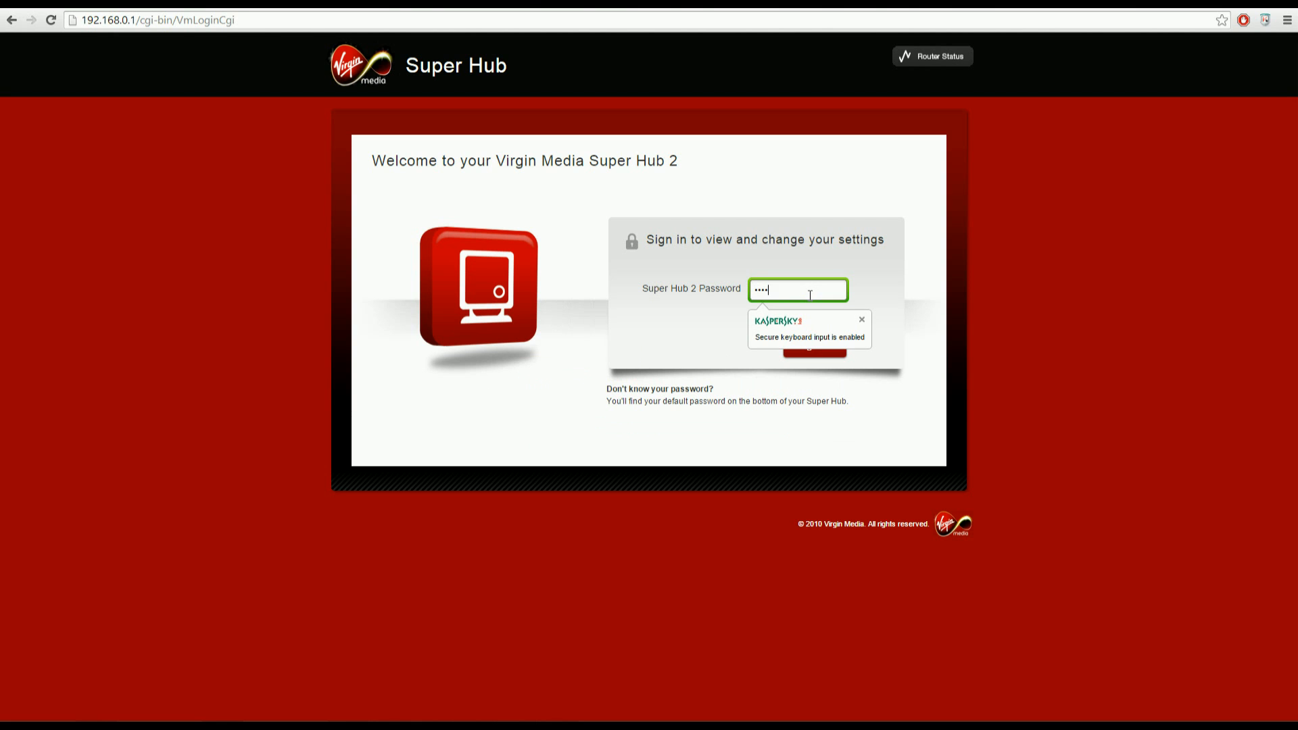
{"action": "left_click", "coordinate": [812, 345]}
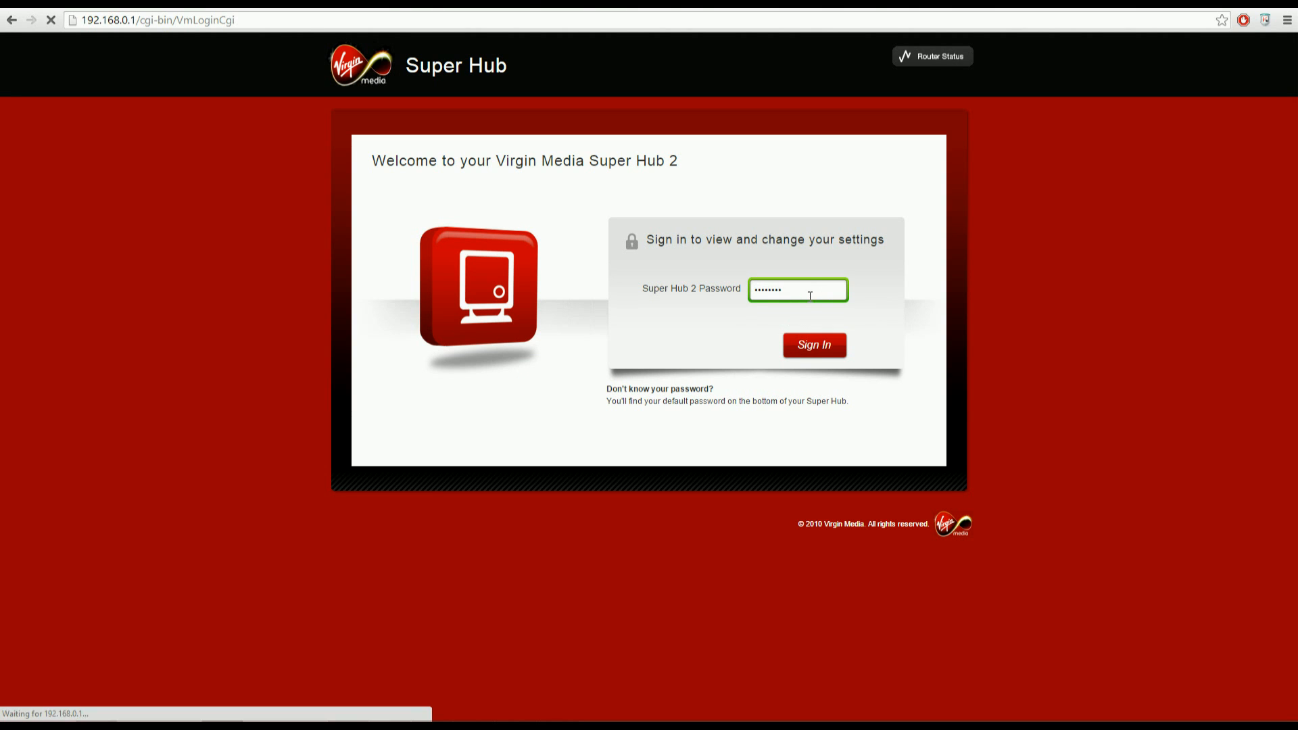
{"action": "left_click", "coordinate": [813, 345]}
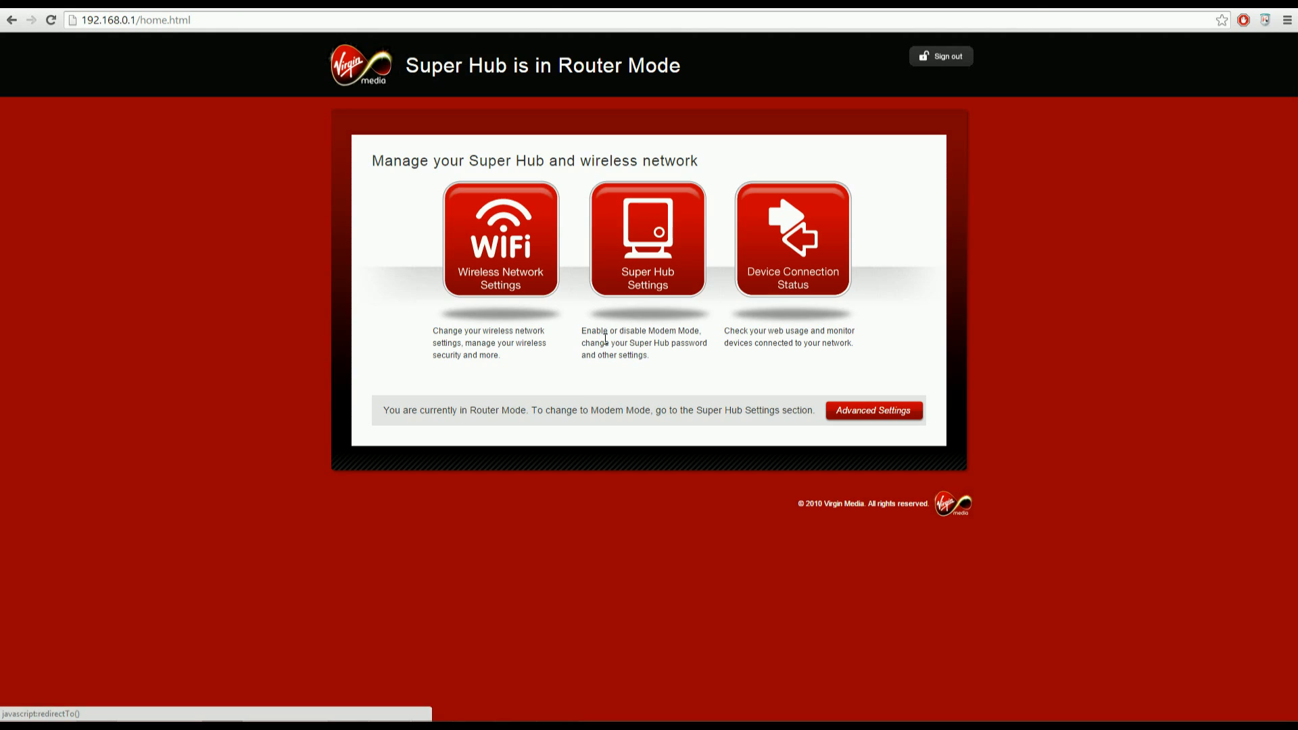
- Reach the Port Forwarding page under Advanced Settings' Security section
{"action": "left_click", "coordinate": [872, 411]}
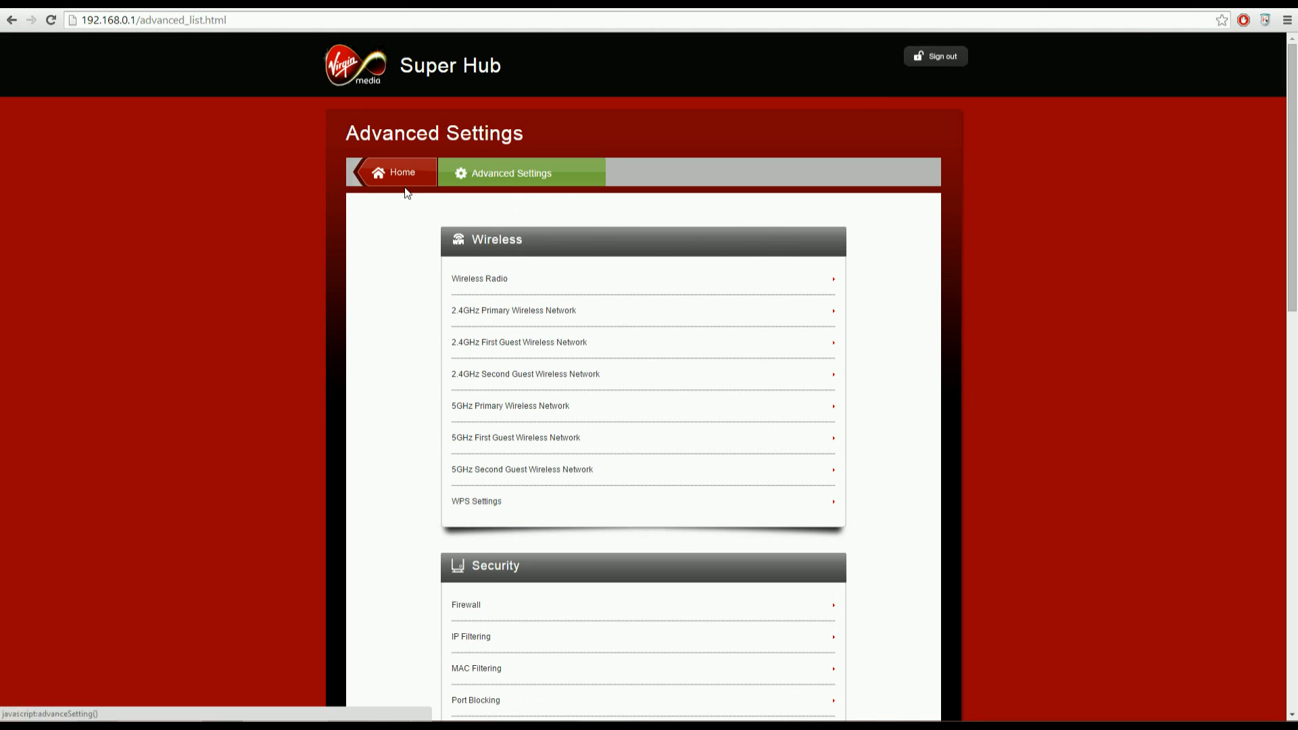
{"action": "mouse_move", "coordinate": [864, 421]}
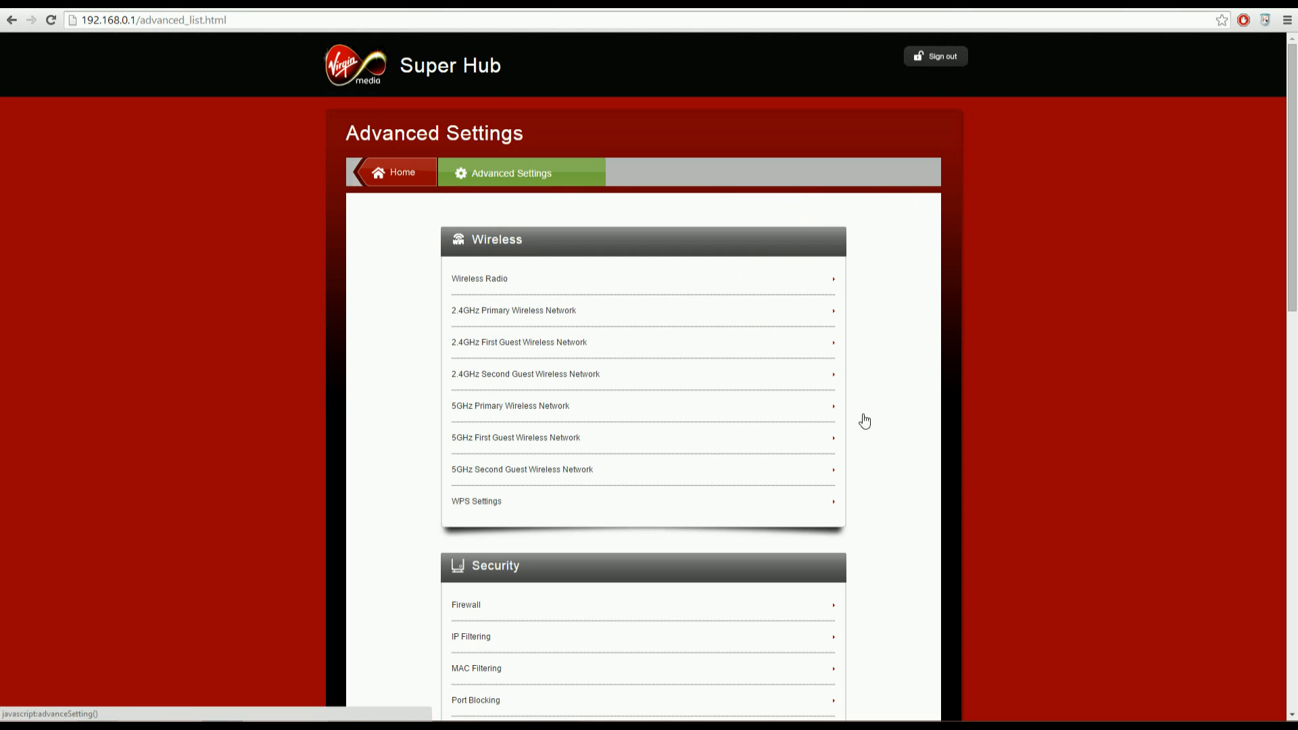
{"action": "scroll", "scroll_direction": "down", "scroll_amount": 3}
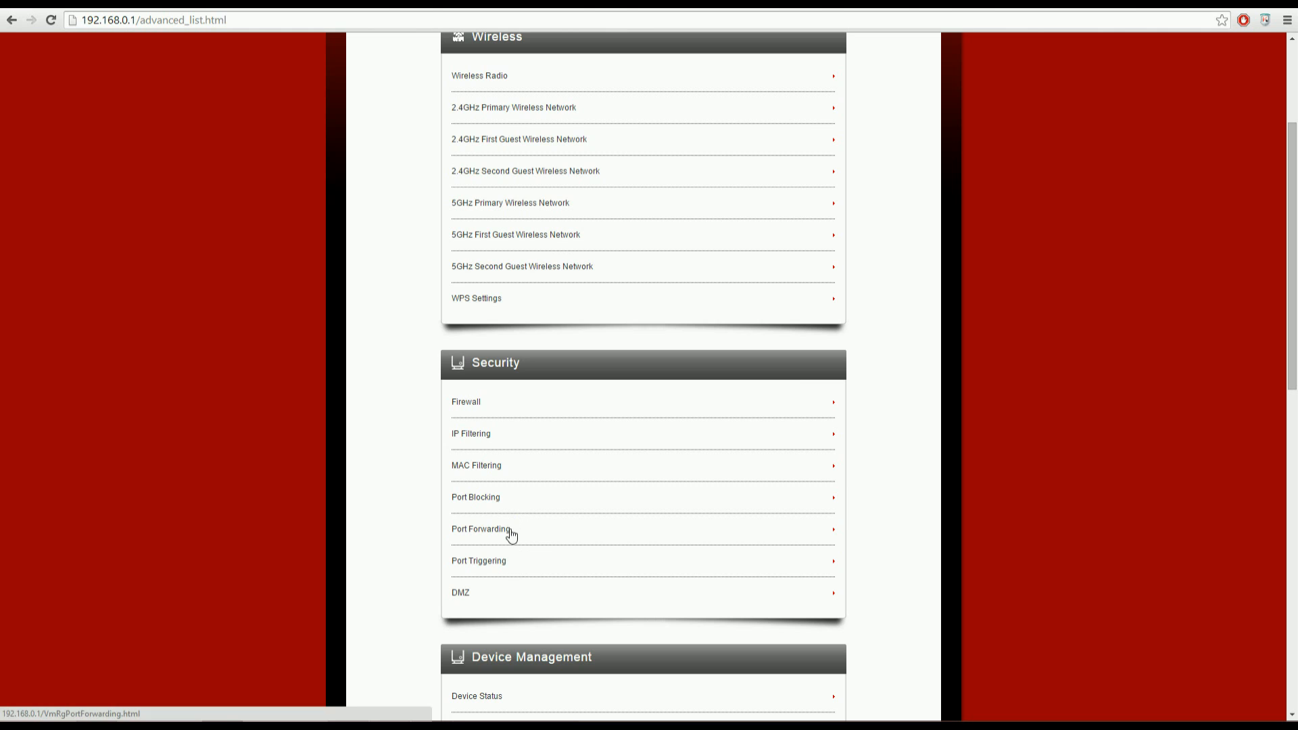
{"action": "left_click", "coordinate": [480, 528]}
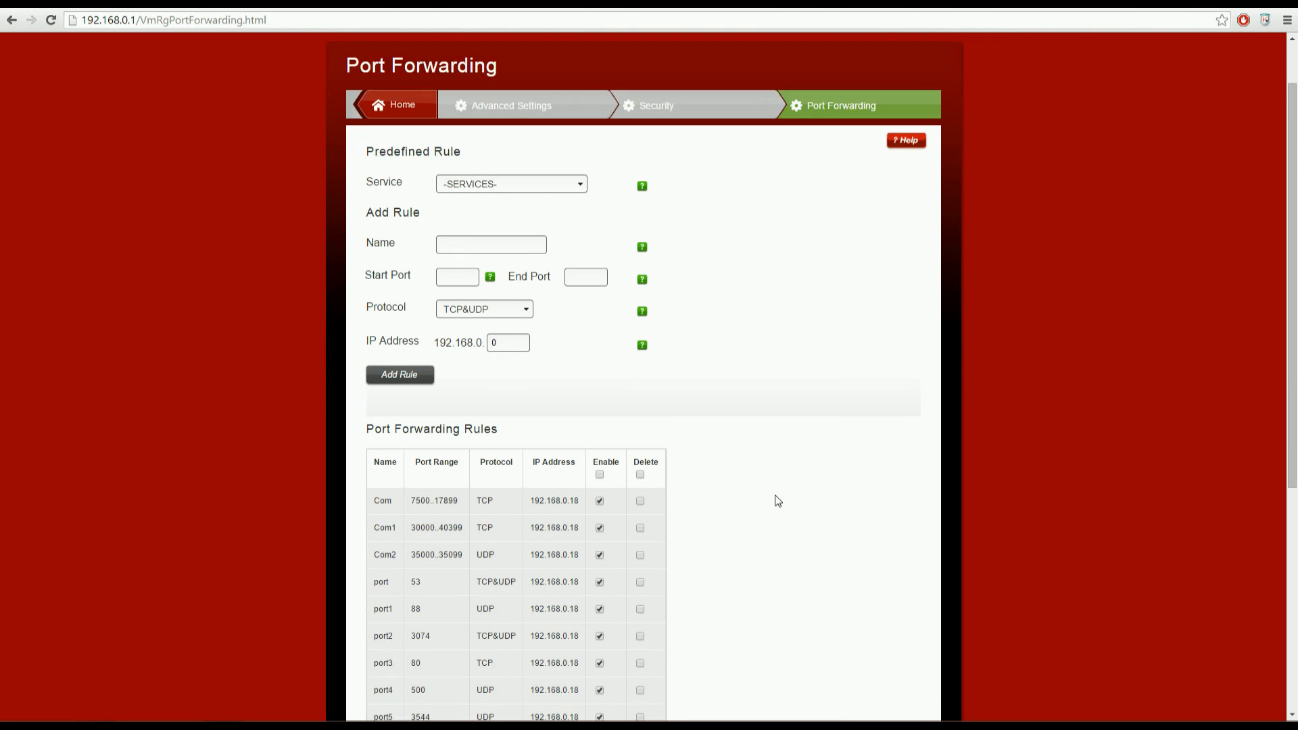
{"action": "scroll", "scroll_direction": "down", "scroll_amount": 3}
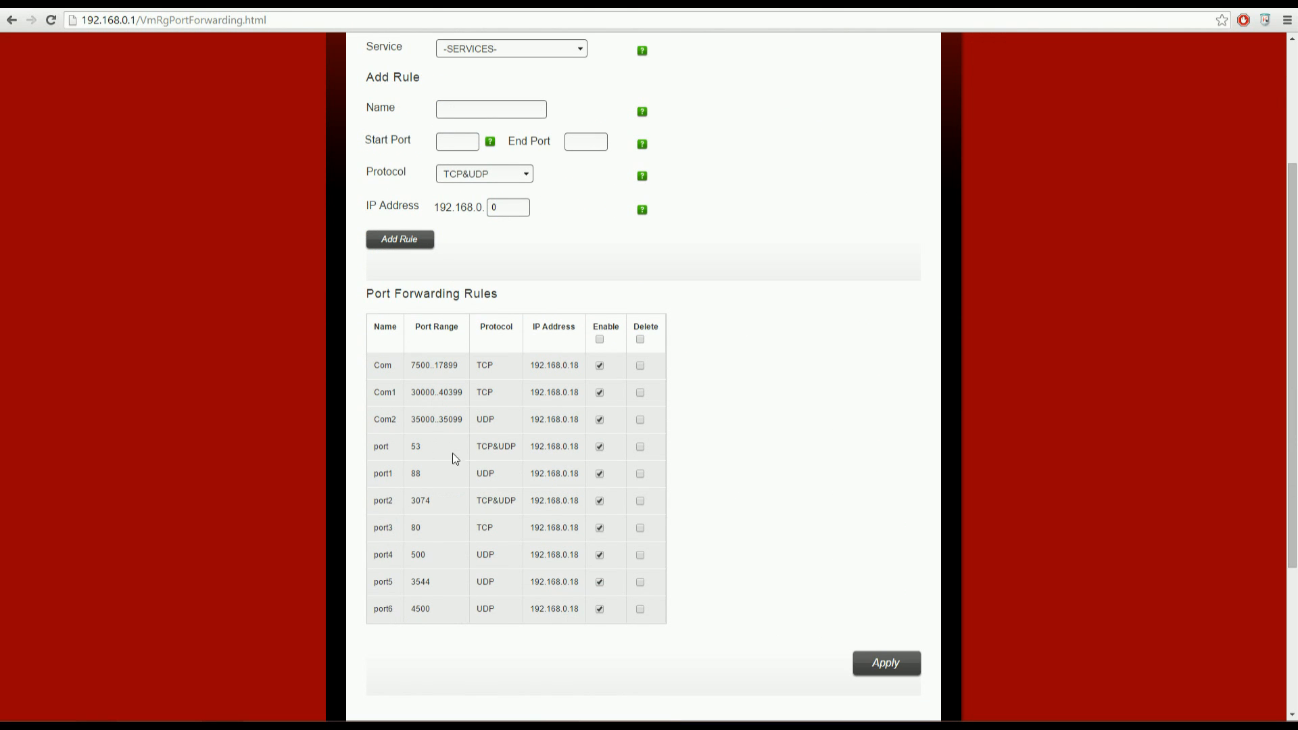
{"action": "left_click_drag", "start_coordinate": [382, 446], "coordinate": [426, 527]}
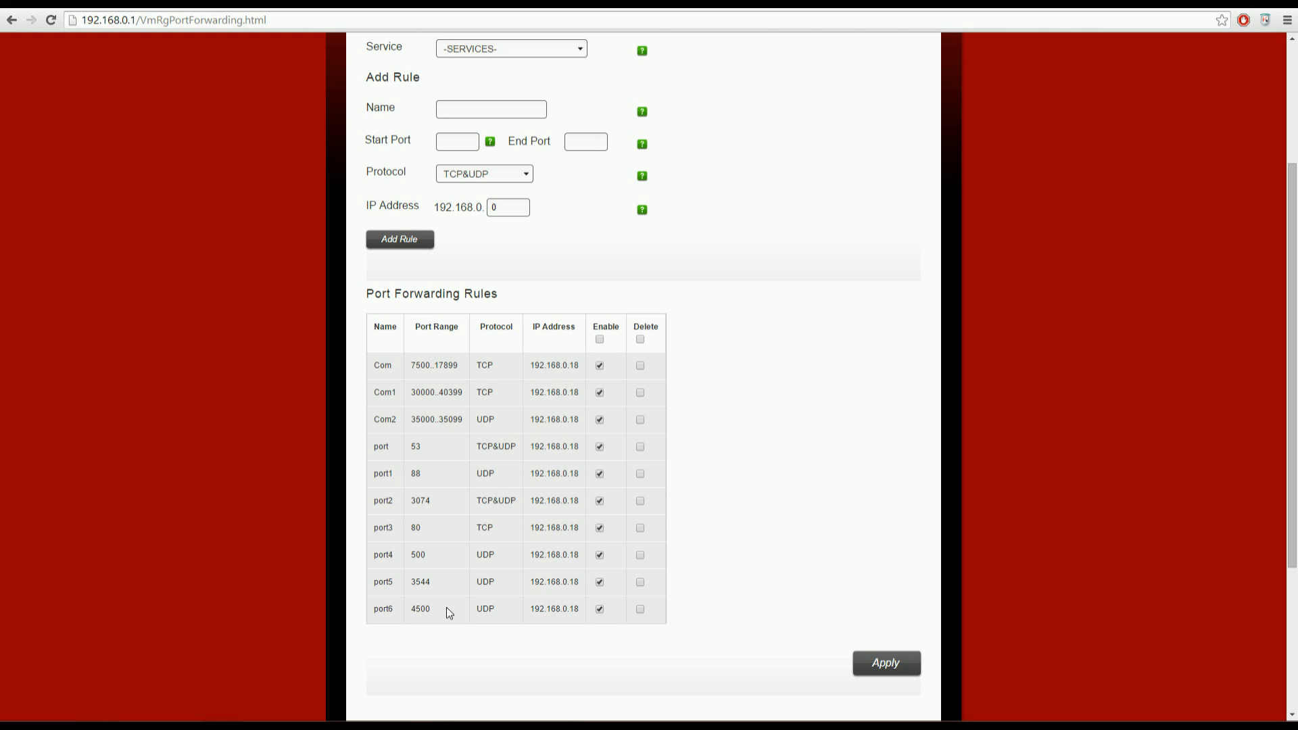
{"action": "mouse_move", "coordinate": [445, 609]}
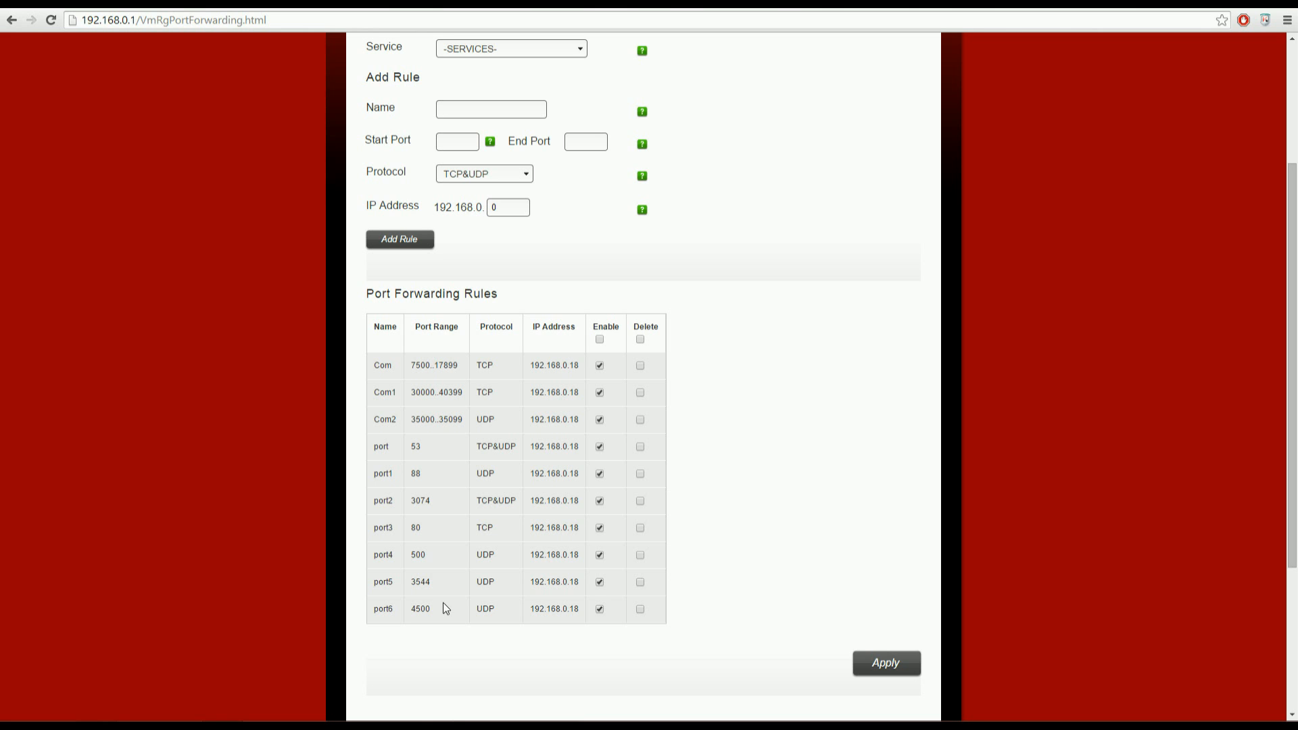
{"action": "mouse_move", "coordinate": [722, 515]}
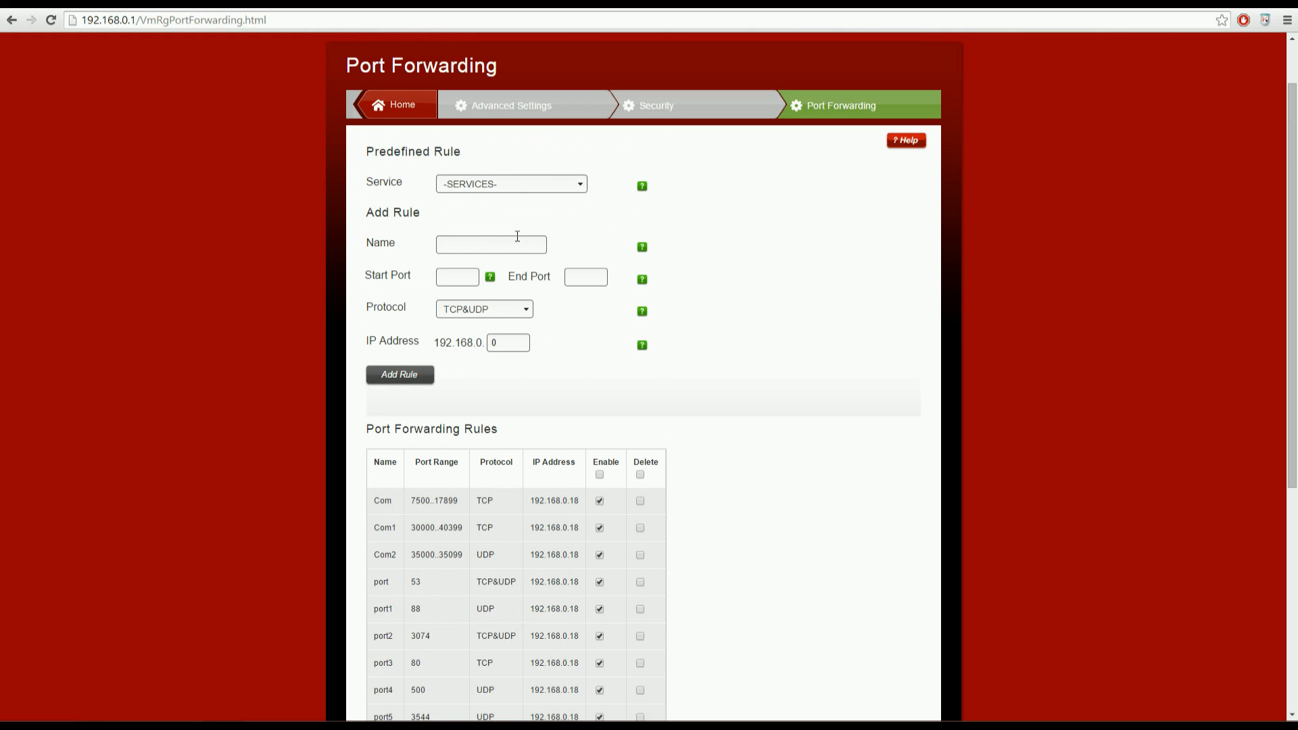
{"action": "left_click", "coordinate": [489, 245]}
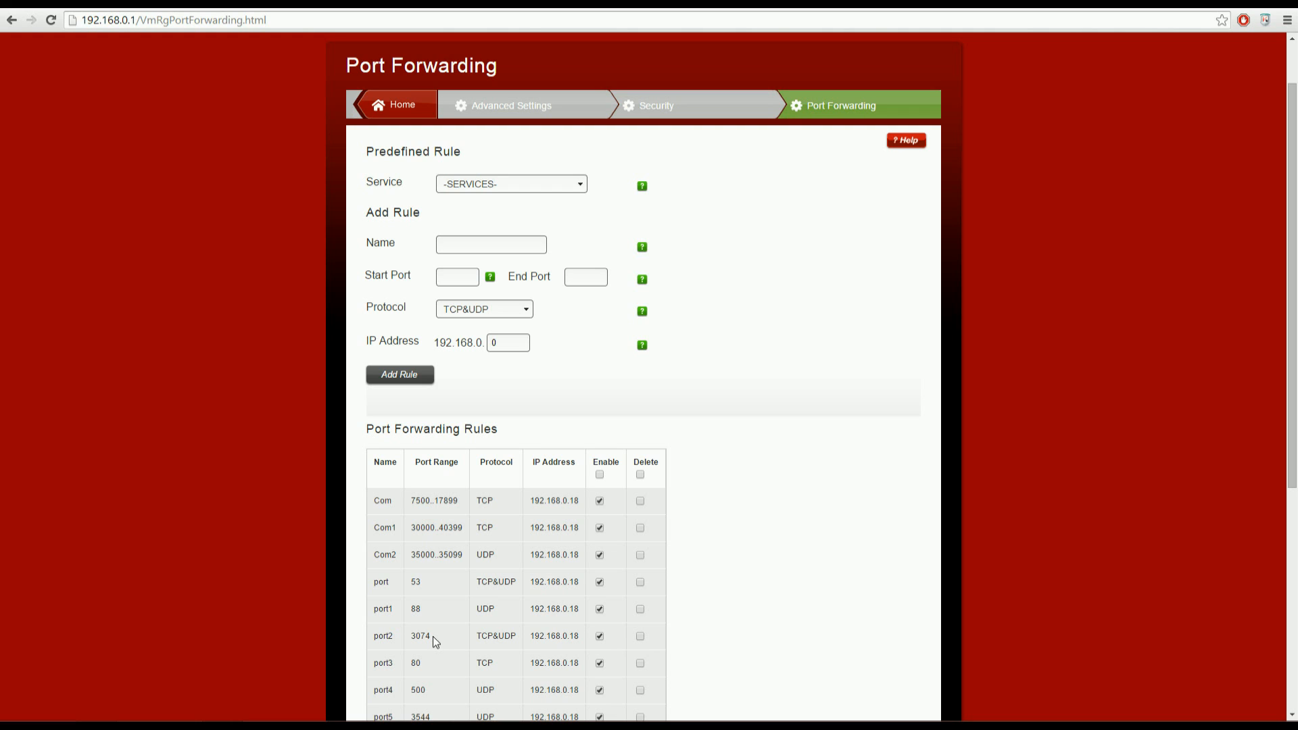
{"action": "left_click", "coordinate": [489, 243]}
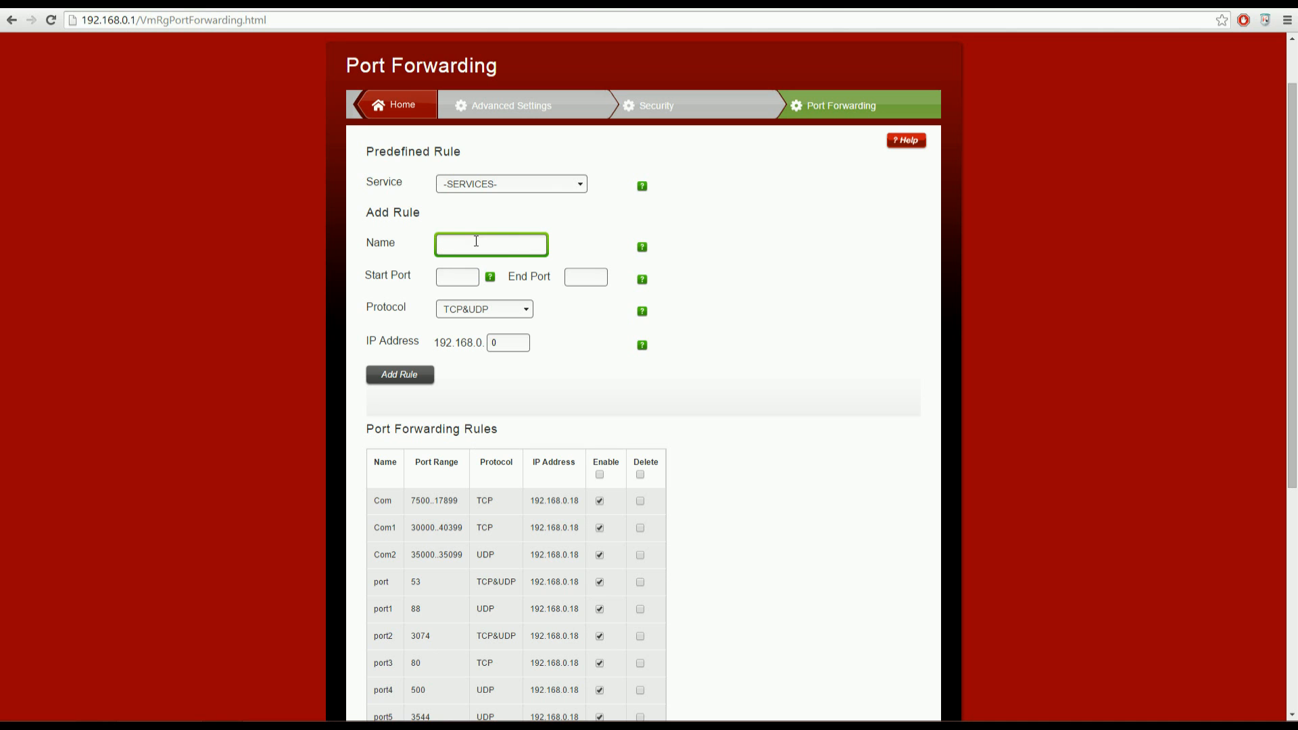
- Add rule port7: ports 3075-3075, UDP only, IP 192.168.0.18
{"action": "scroll", "scroll_direction": "down", "scroll_amount": 3}
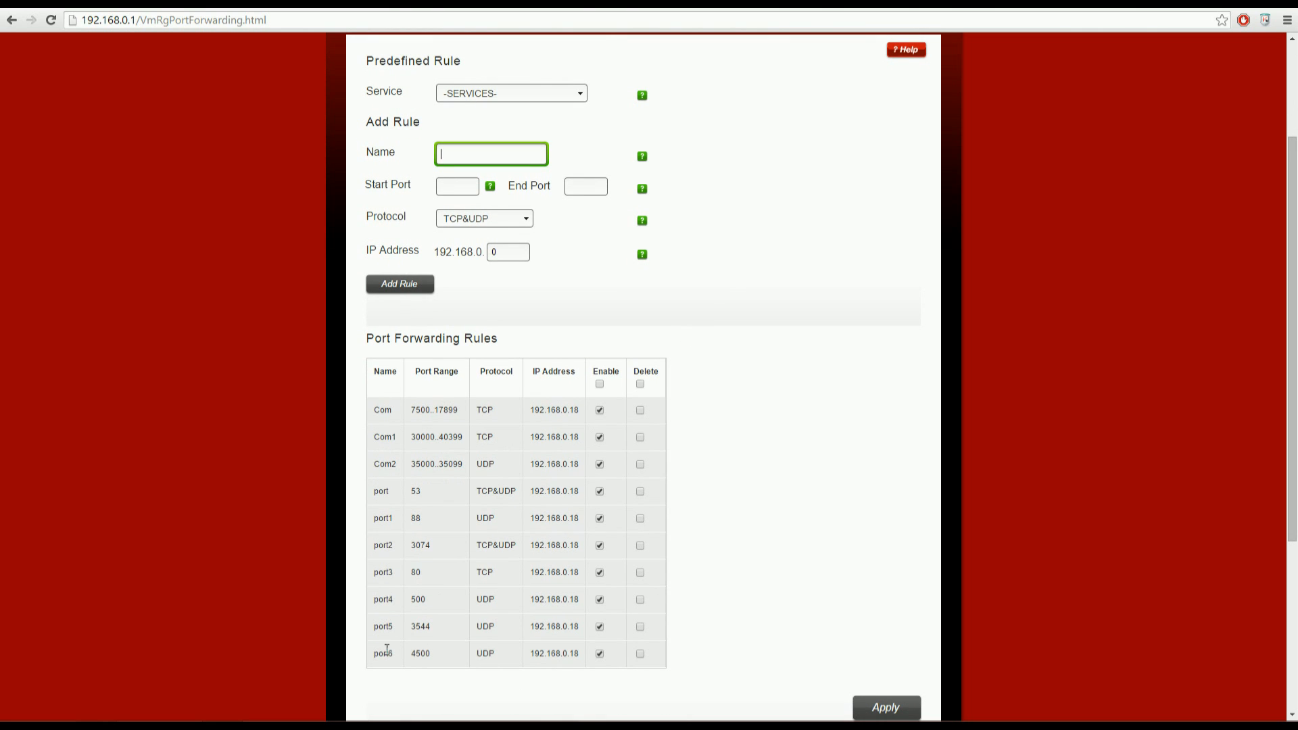
{"action": "mouse_move", "coordinate": [534, 241]}
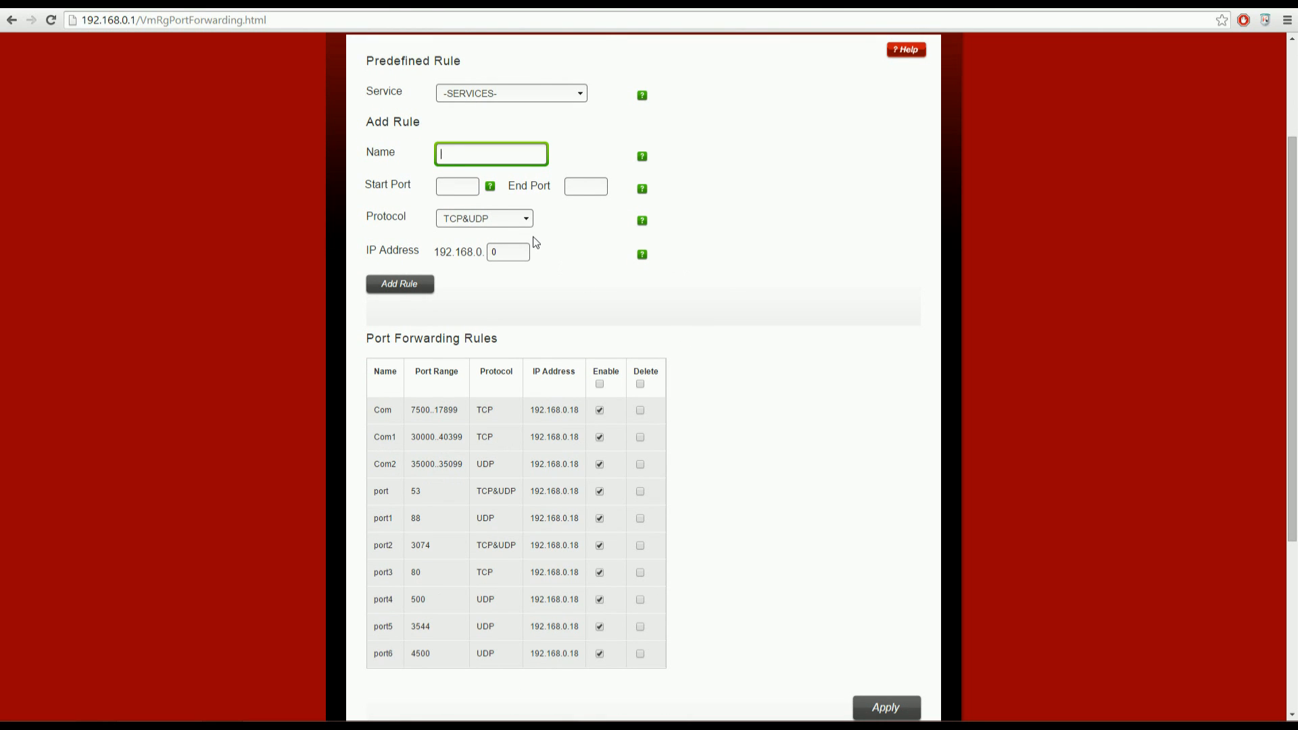
{"action": "type", "text": "port7"}
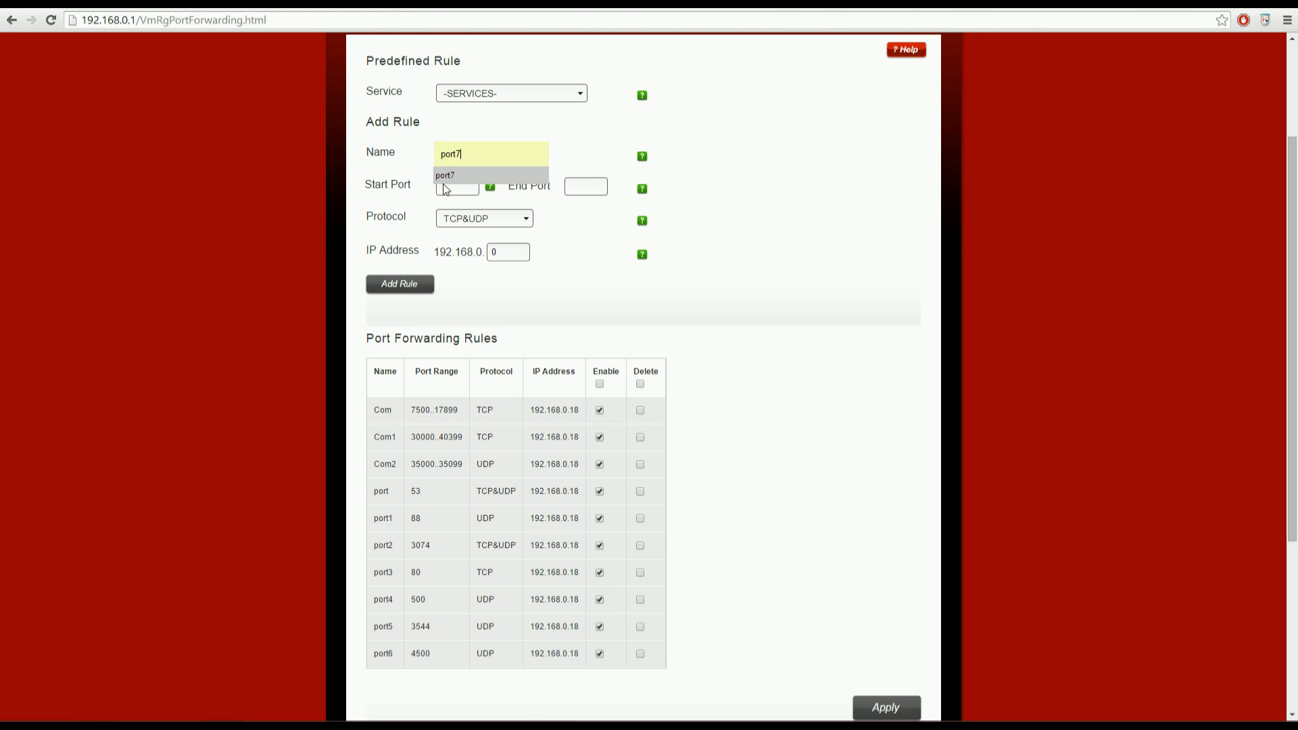
{"action": "left_click", "coordinate": [455, 186]}
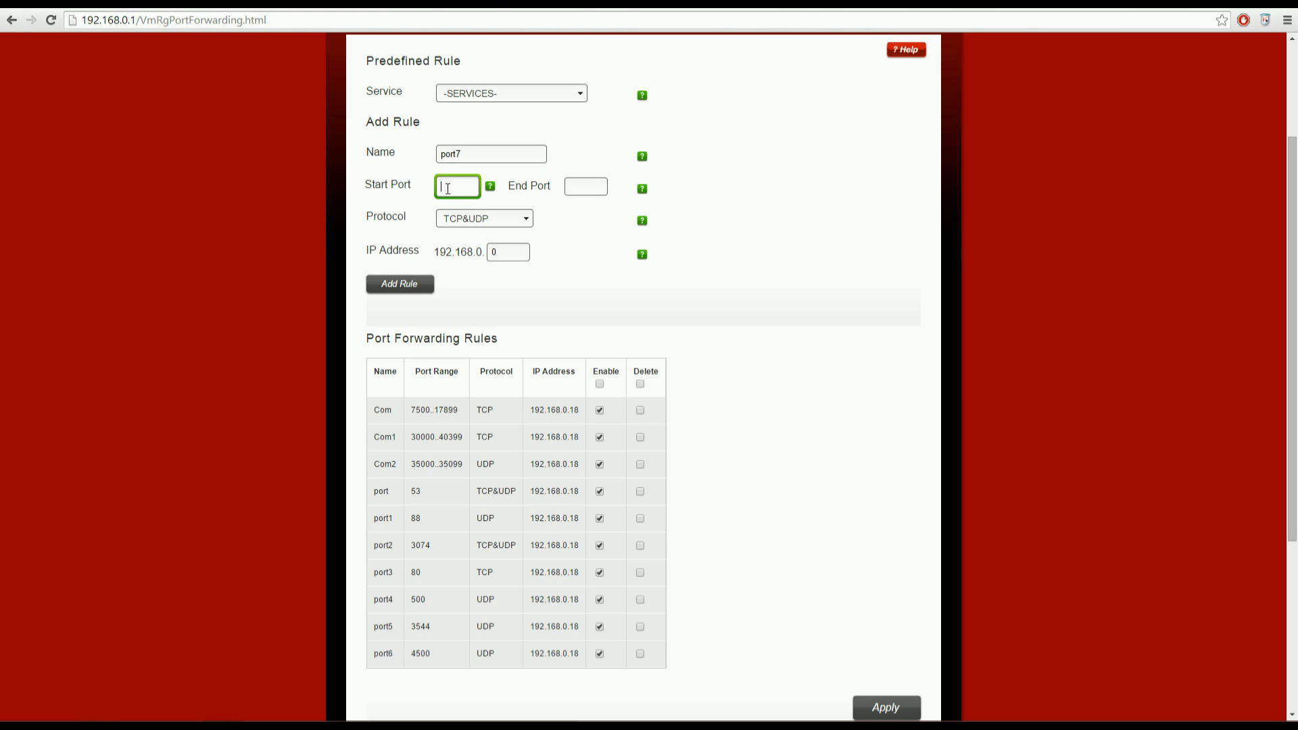
{"action": "type", "text": "3075"}
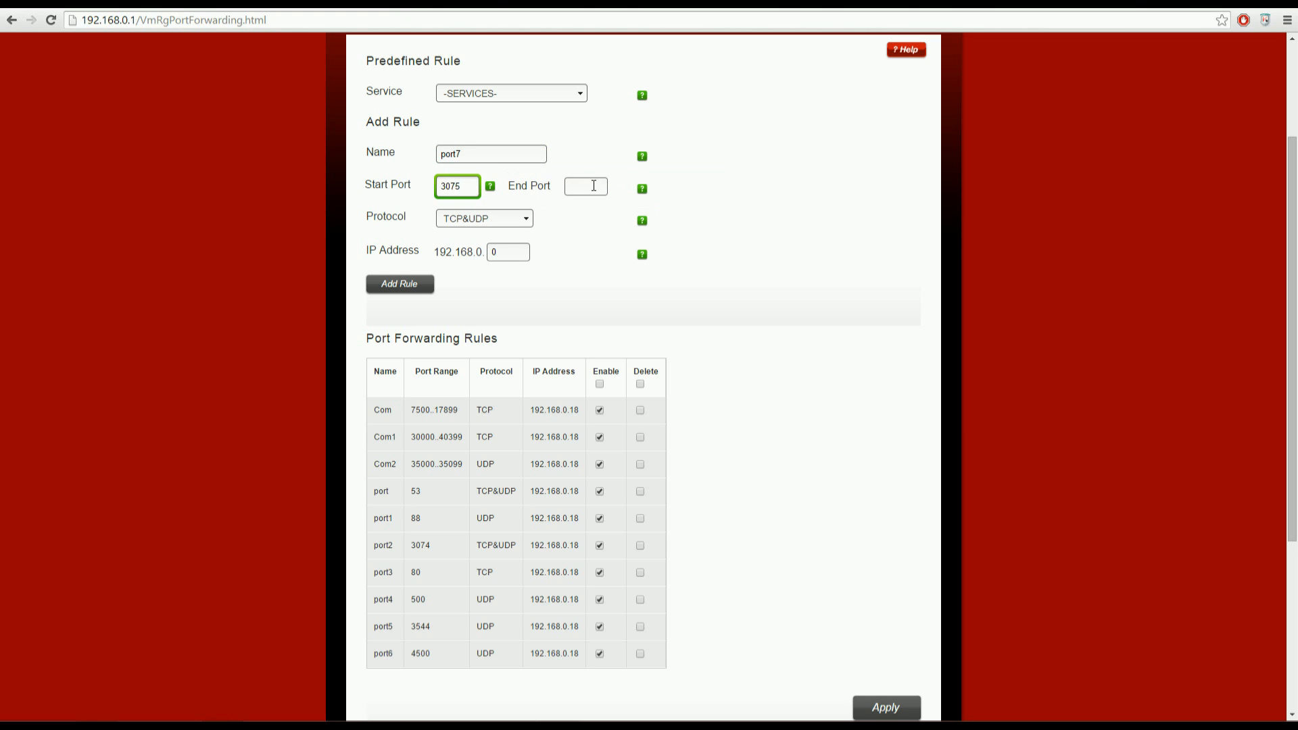
{"action": "type", "text": "3075"}
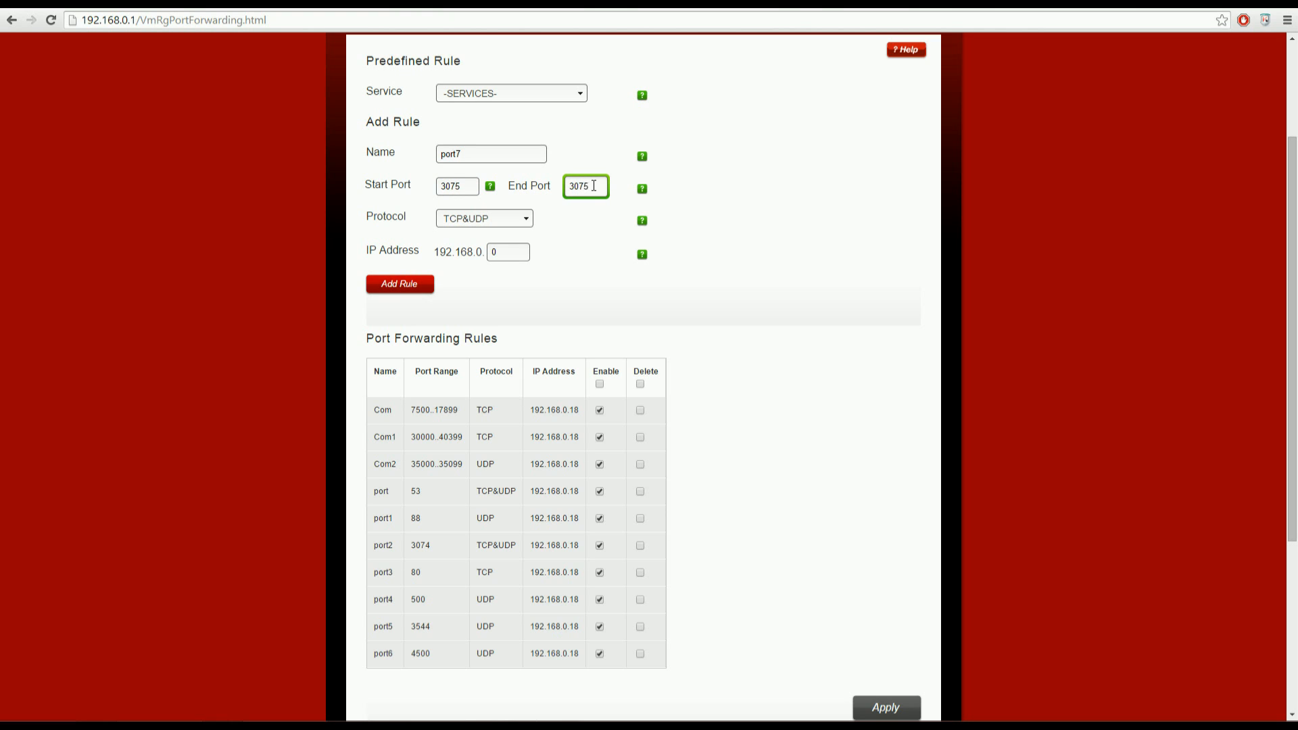
{"action": "left_click", "coordinate": [484, 218]}
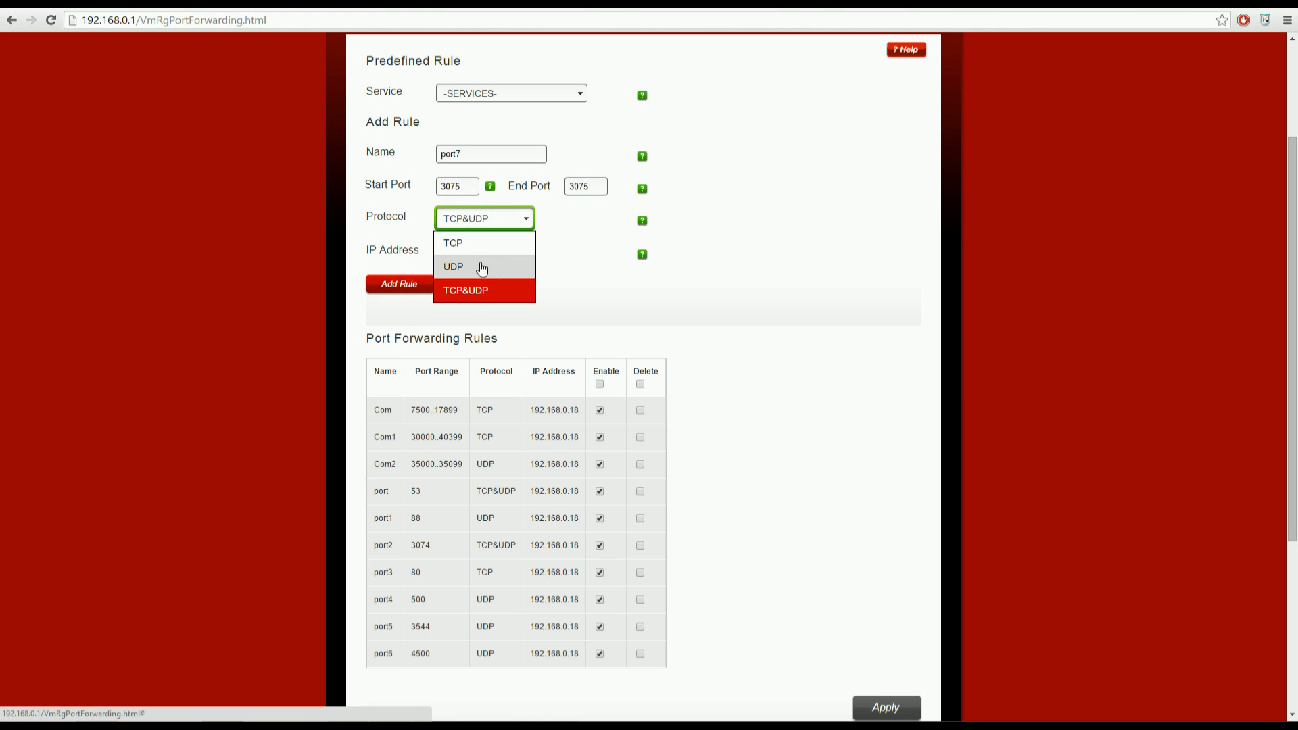
{"action": "left_click", "coordinate": [452, 266]}
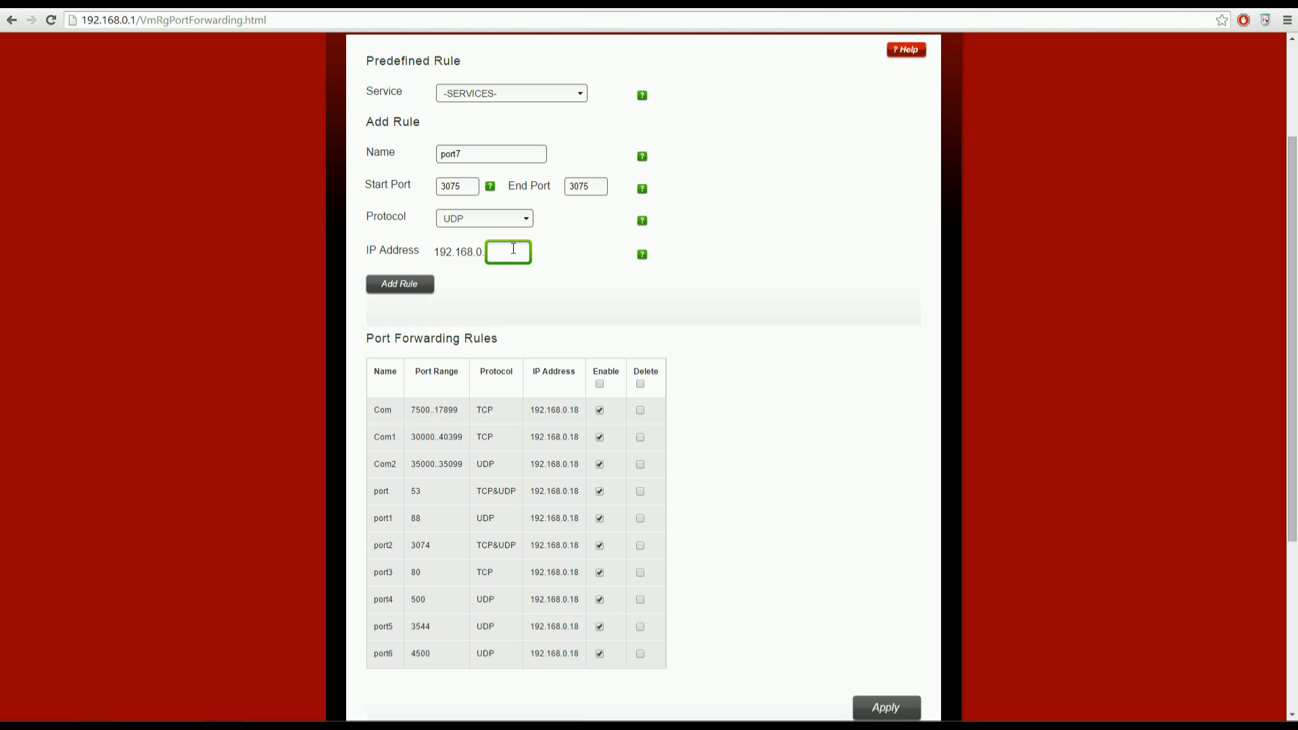
{"action": "type", "text": "18"}
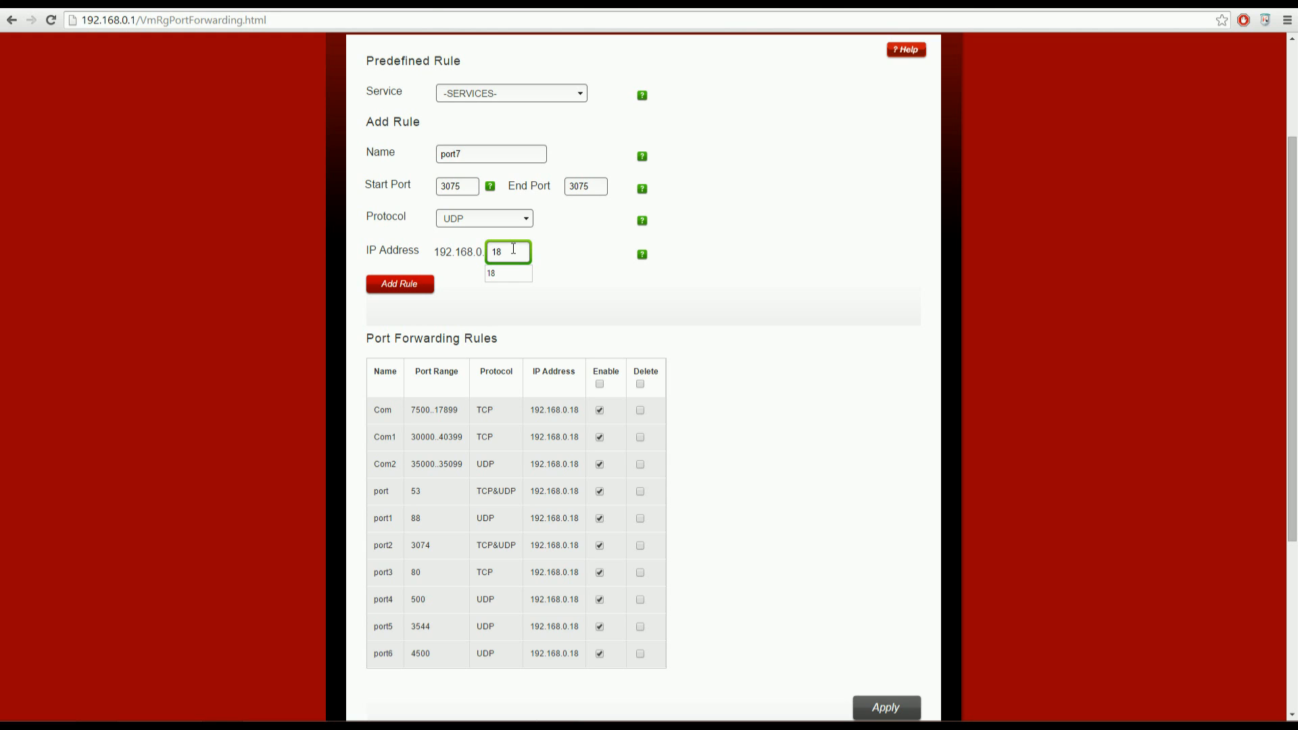
{"action": "left_click", "coordinate": [400, 284]}
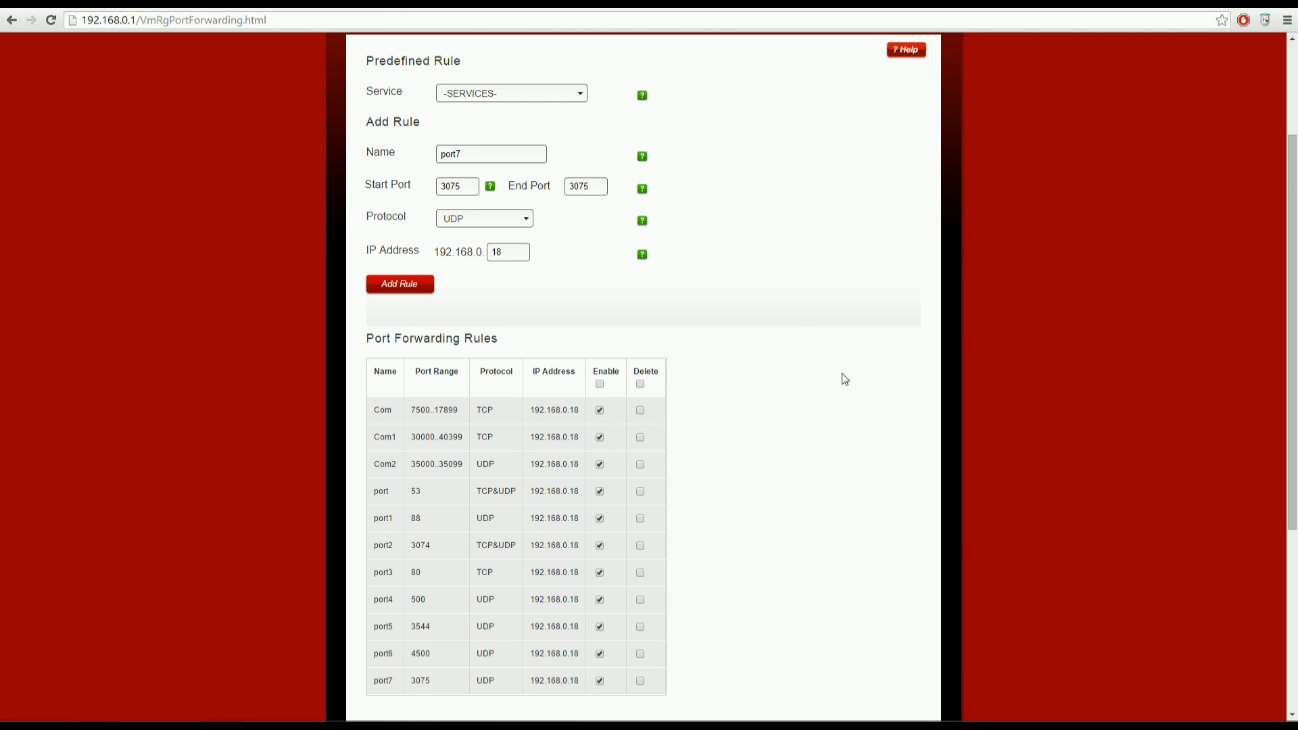
- Add rule port8 for UDP 3076 to 192.168.0.18, reusing the form below port7
{"action": "scroll", "scroll_direction": "down", "scroll_amount": 3}
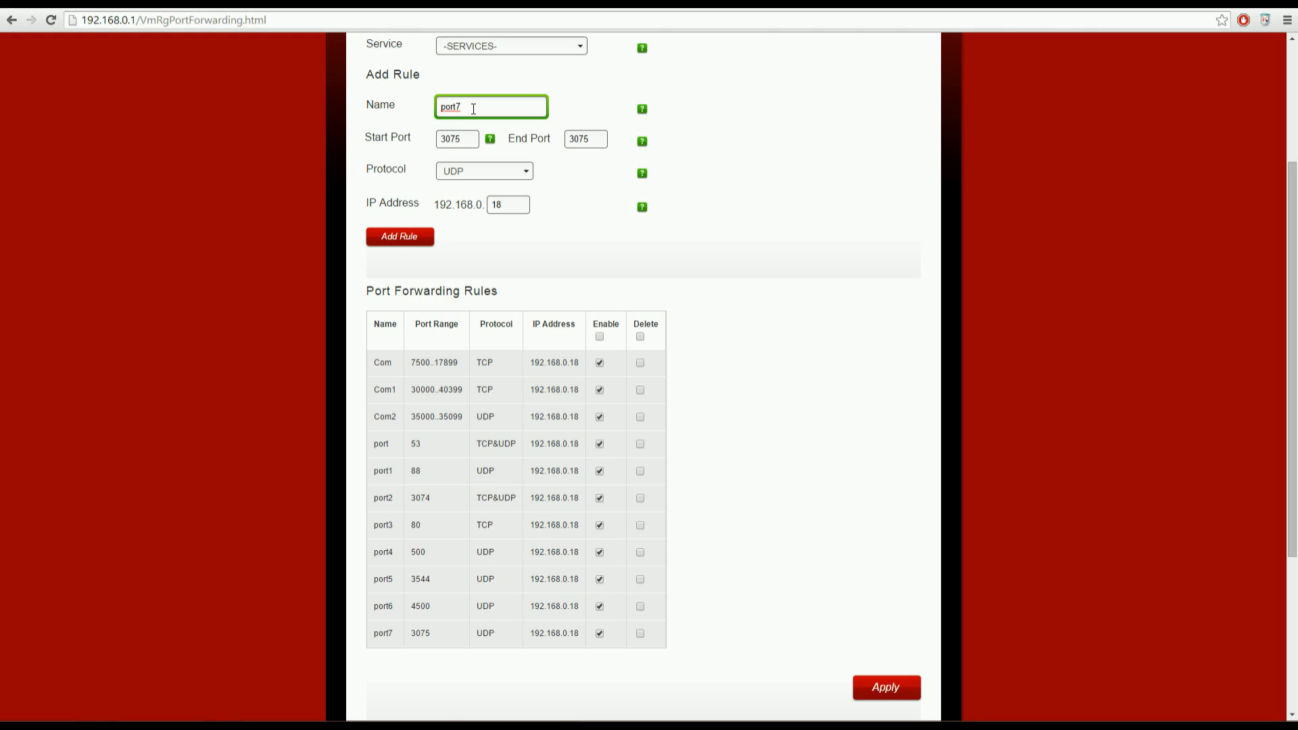
{"action": "key", "text": "Backspace"}
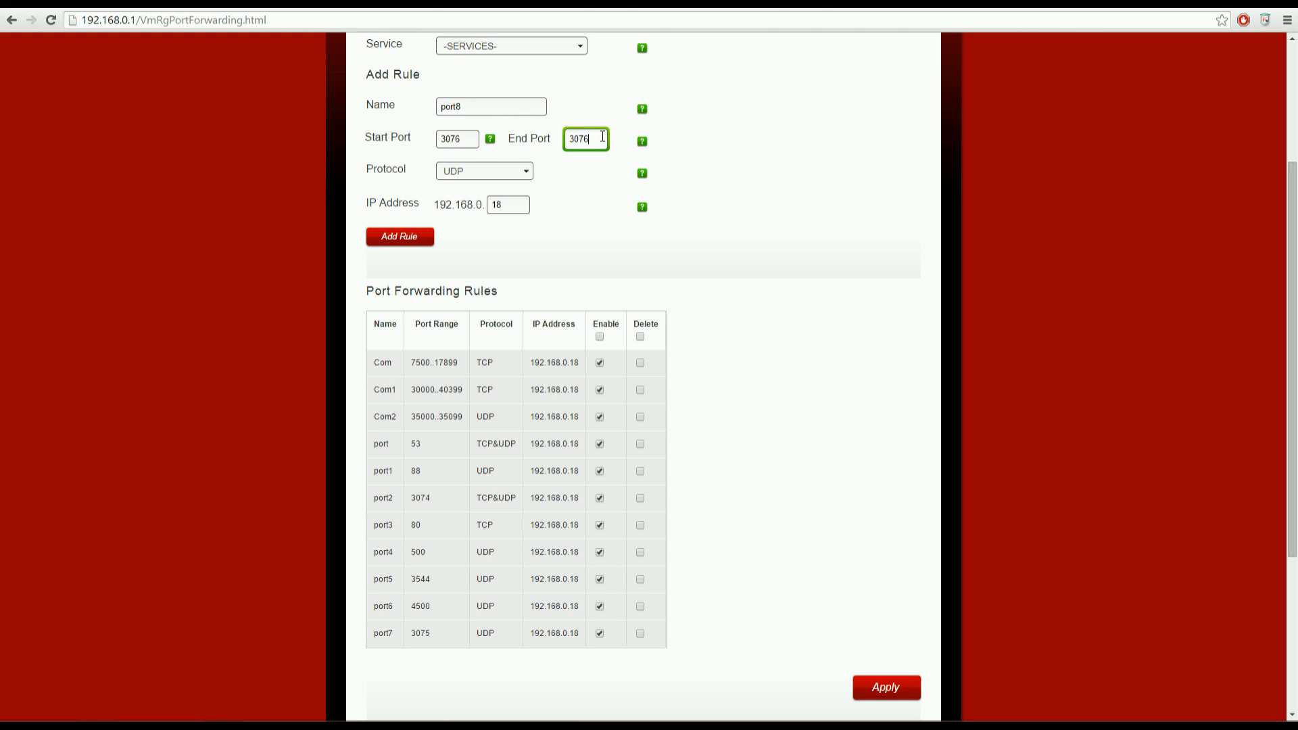
{"action": "mouse_move", "coordinate": [507, 204]}
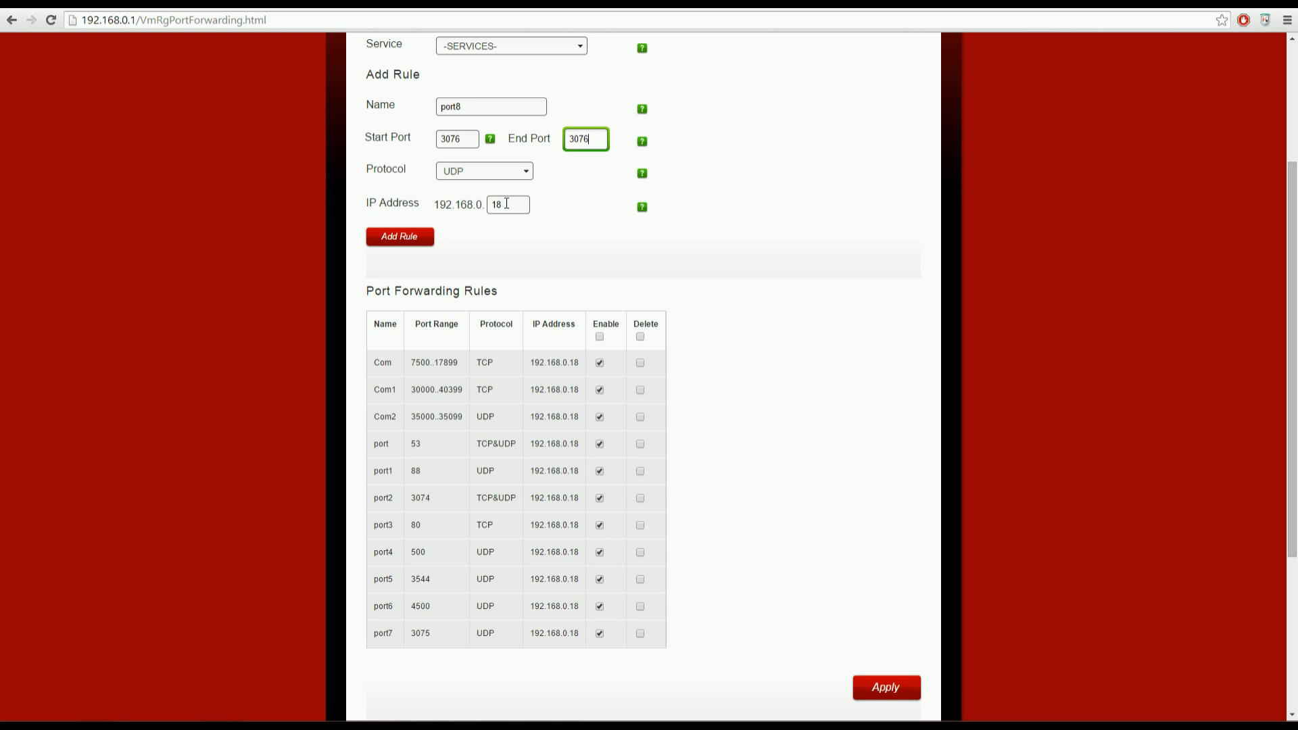
{"action": "left_click", "coordinate": [399, 236]}
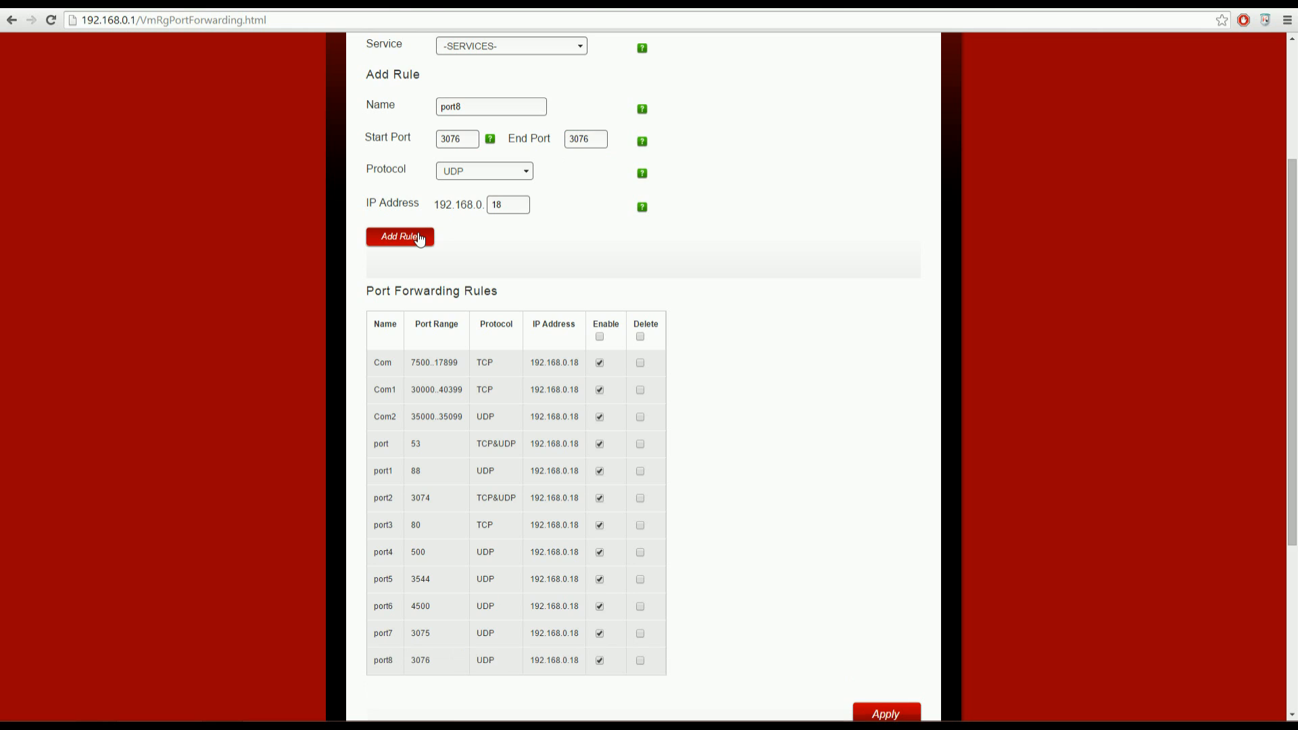
- Apply the updated forwarding rules and confirm Yes in the dialog
{"action": "scroll", "scroll_direction": "down", "scroll_amount": 3}
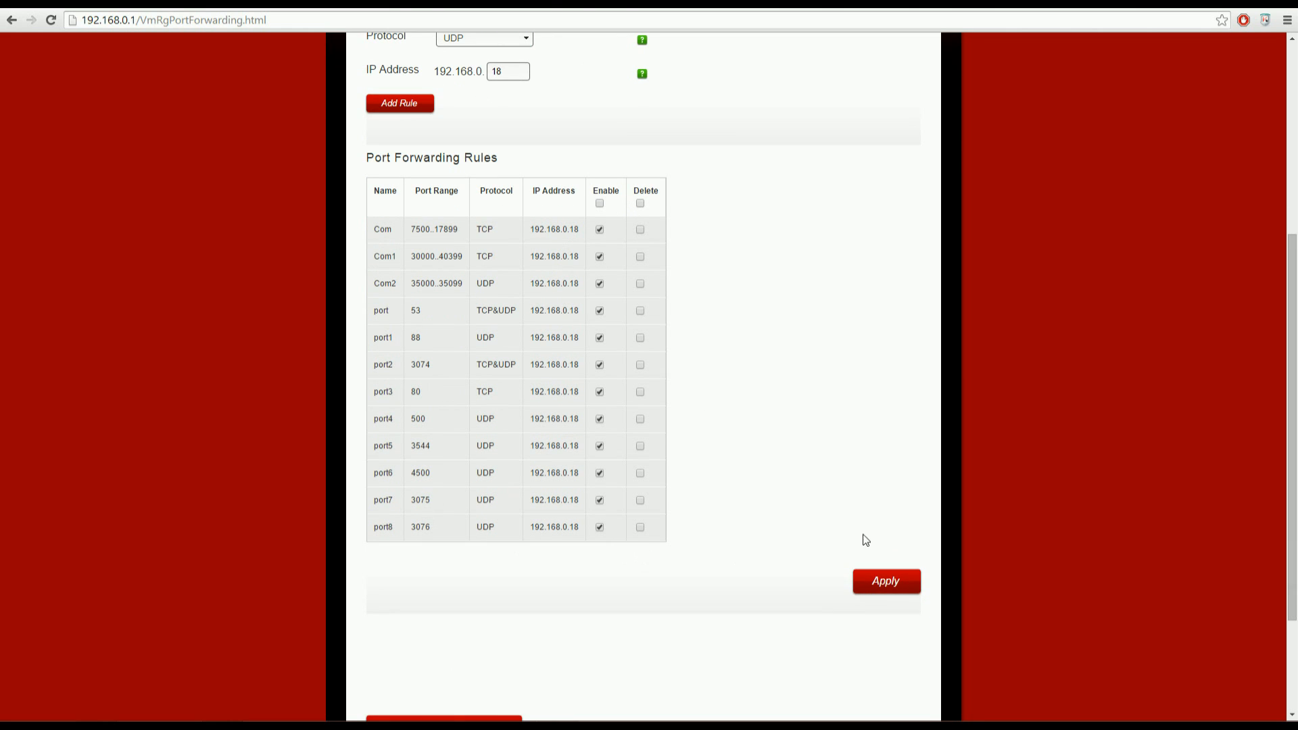
{"action": "mouse_move", "coordinate": [925, 580]}
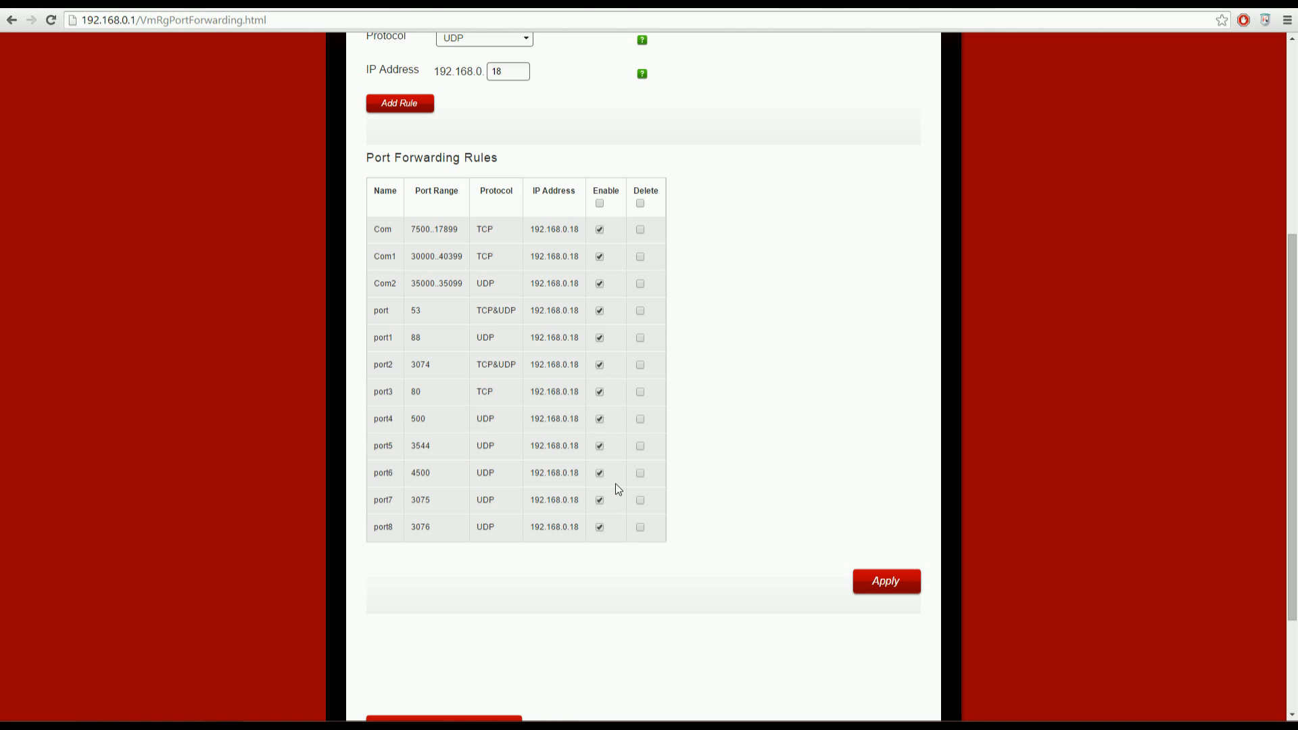
{"action": "mouse_move", "coordinate": [675, 510]}
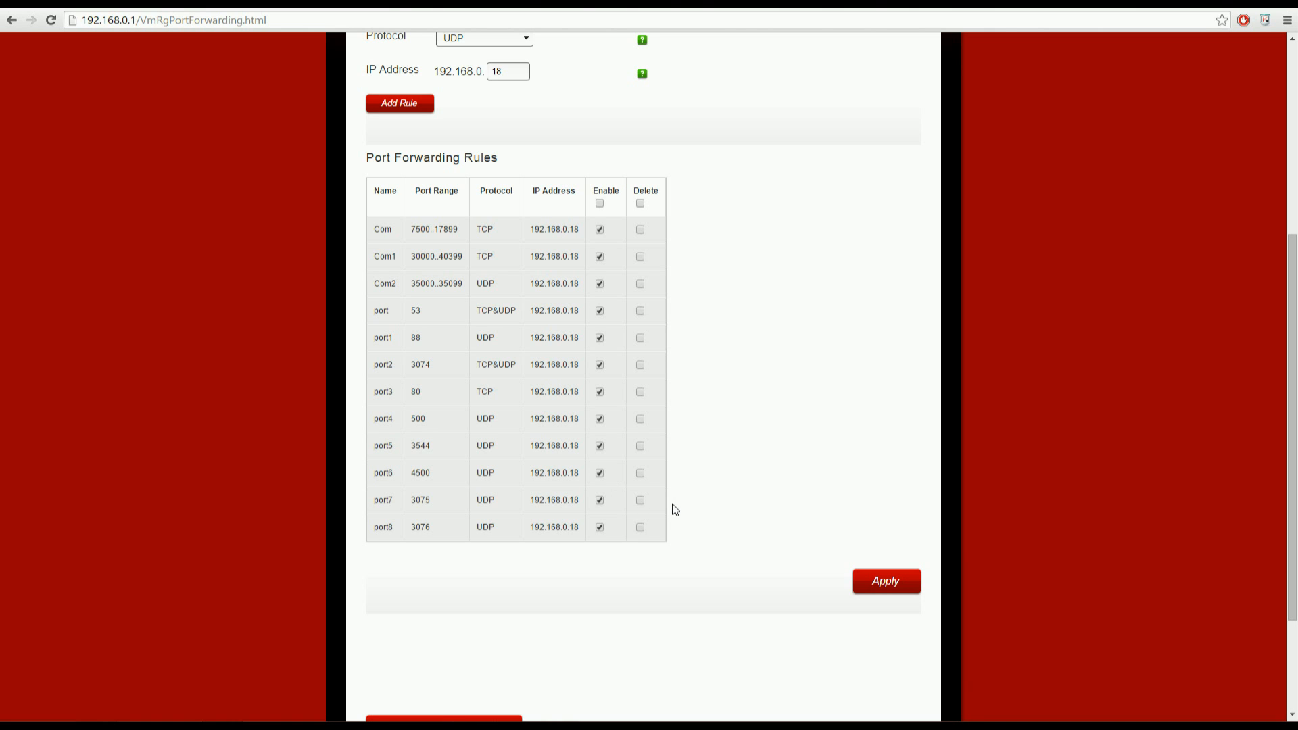
{"action": "left_click", "coordinate": [884, 580]}
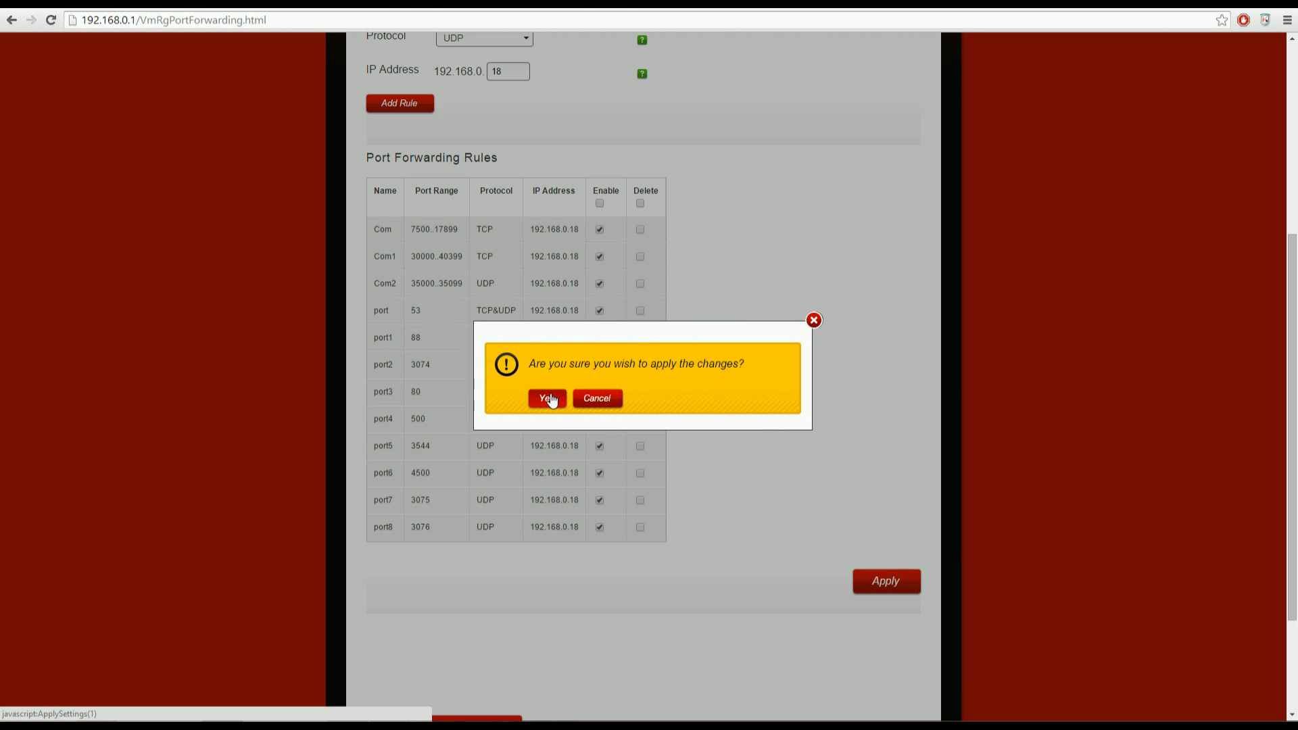
{"action": "left_click", "coordinate": [547, 398]}
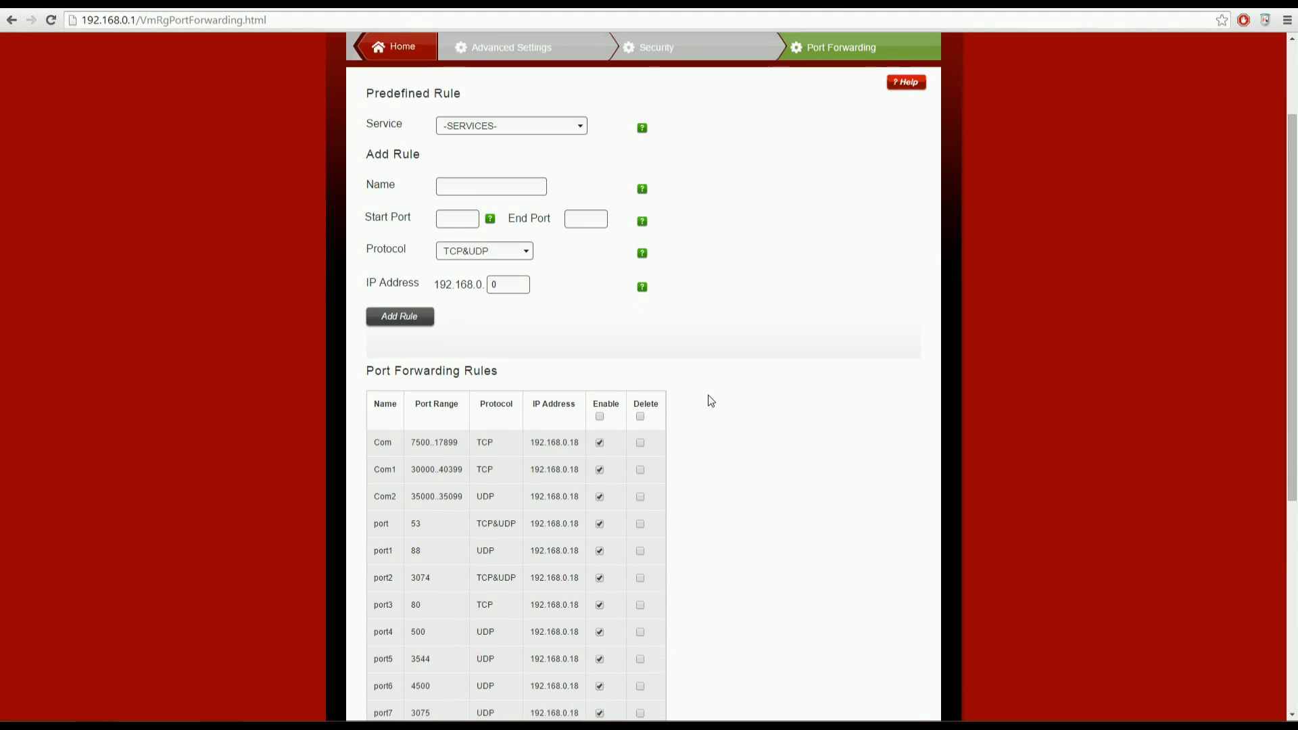
{"action": "scroll", "scroll_direction": "down", "scroll_amount": 3}
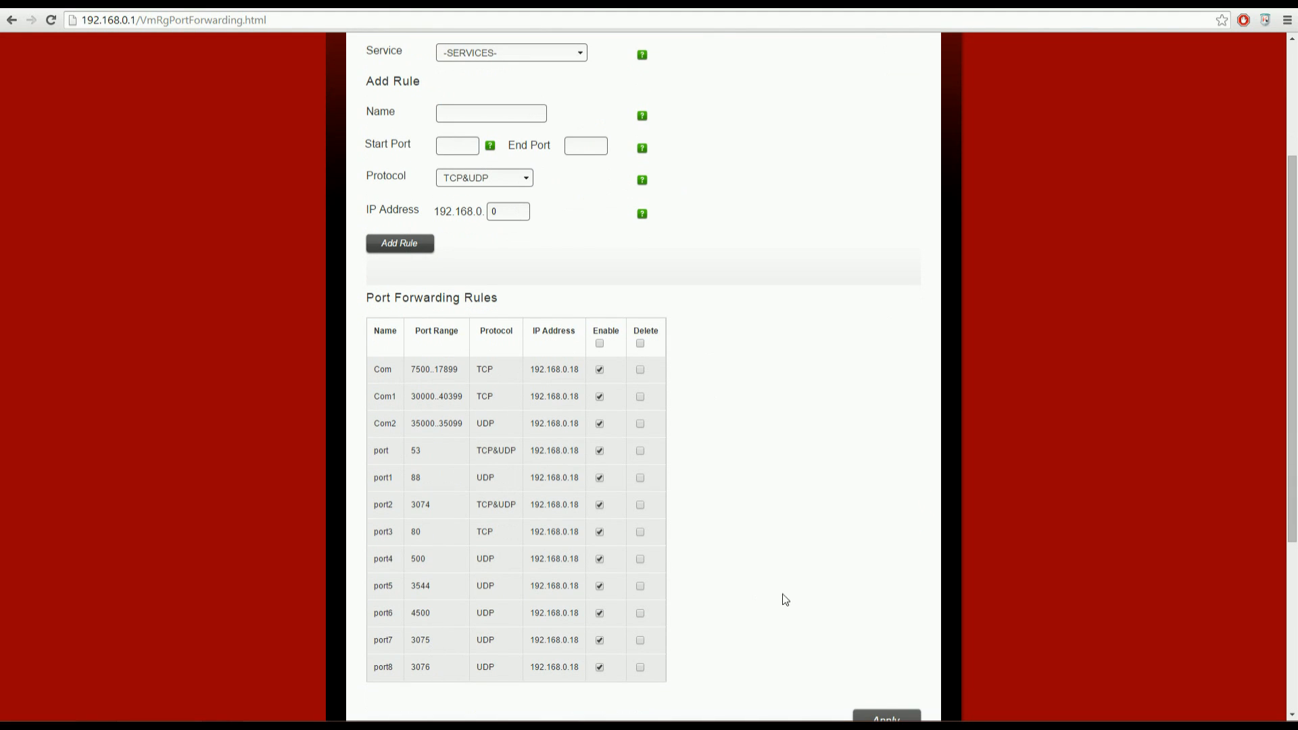
{"action": "scroll", "scroll_direction": "down", "scroll_amount": 3}
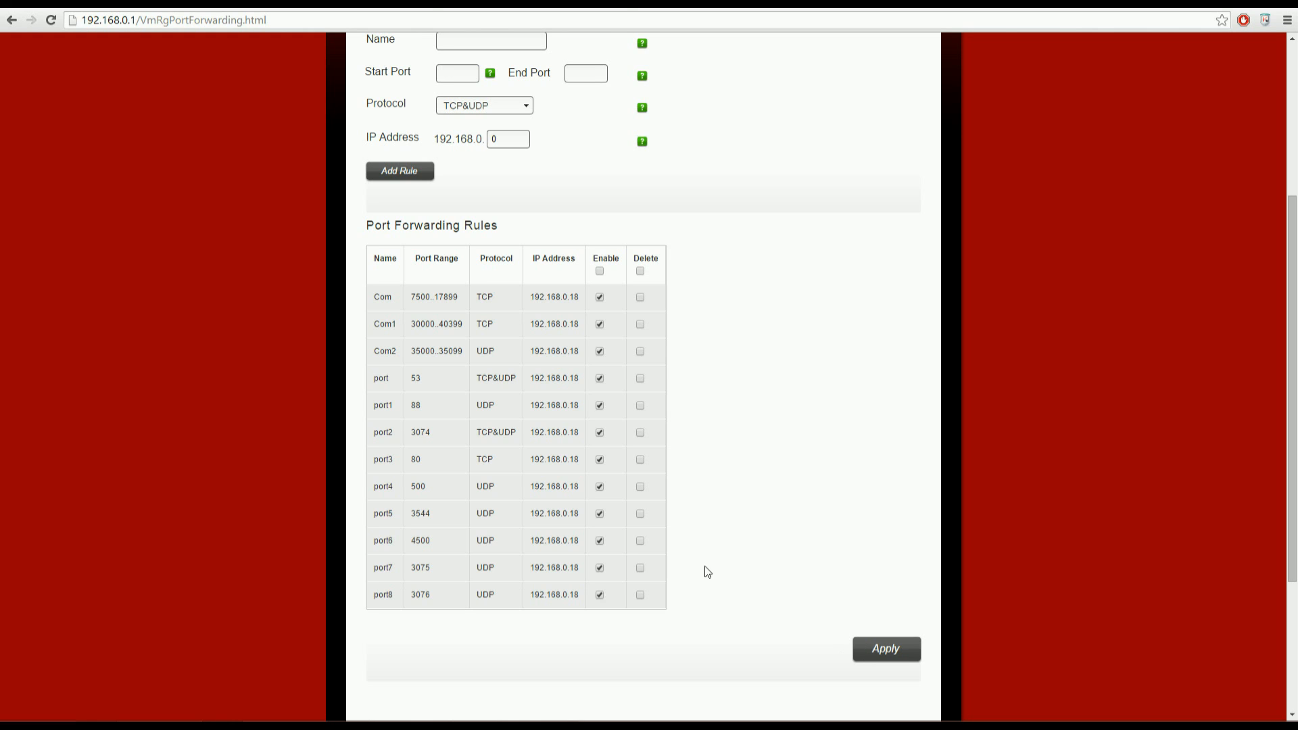
{"action": "mouse_move", "coordinate": [426, 451]}
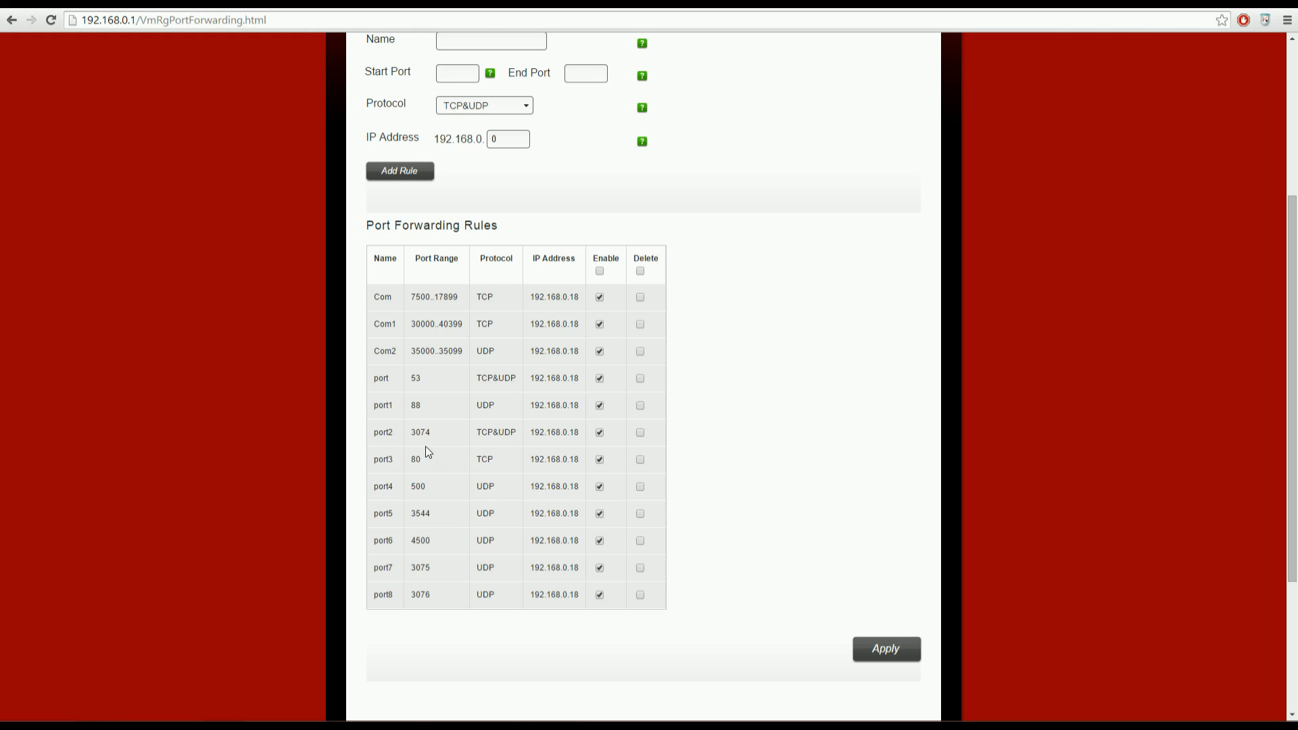
{"action": "mouse_move", "coordinate": [441, 400]}
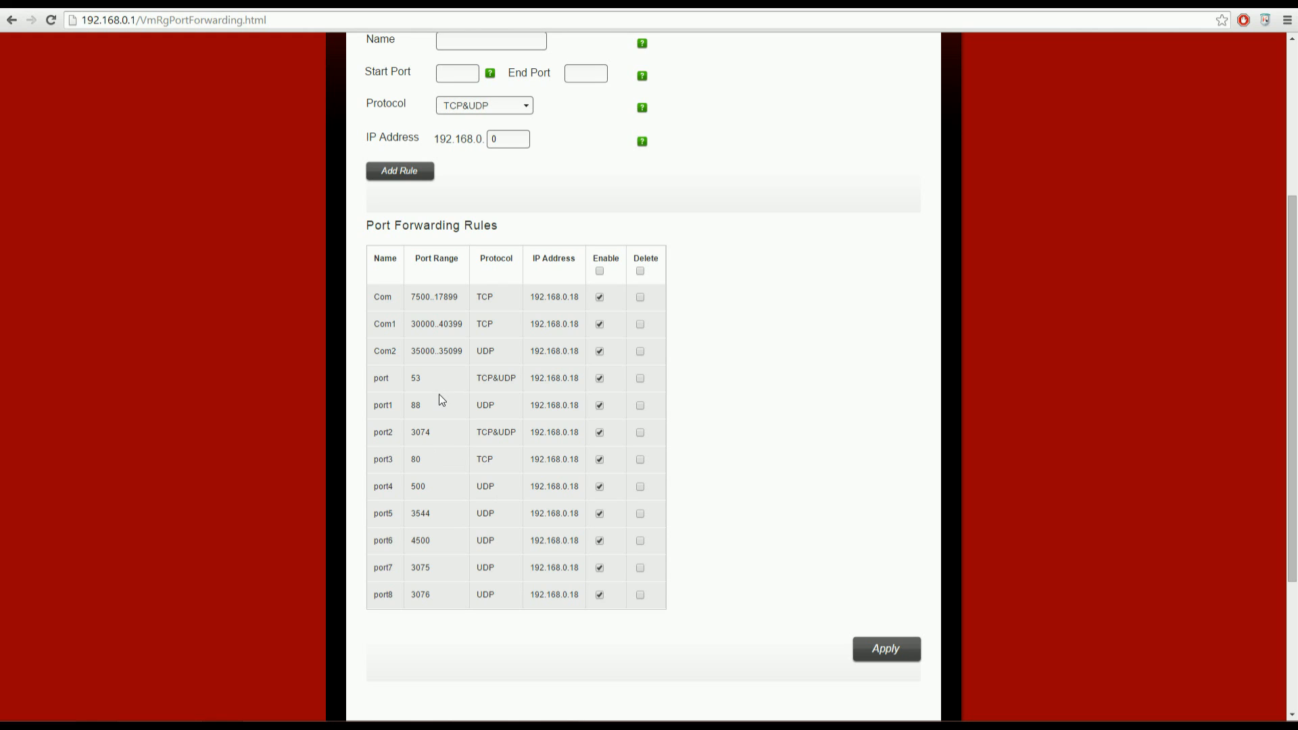
{"action": "mouse_move", "coordinate": [499, 207]}
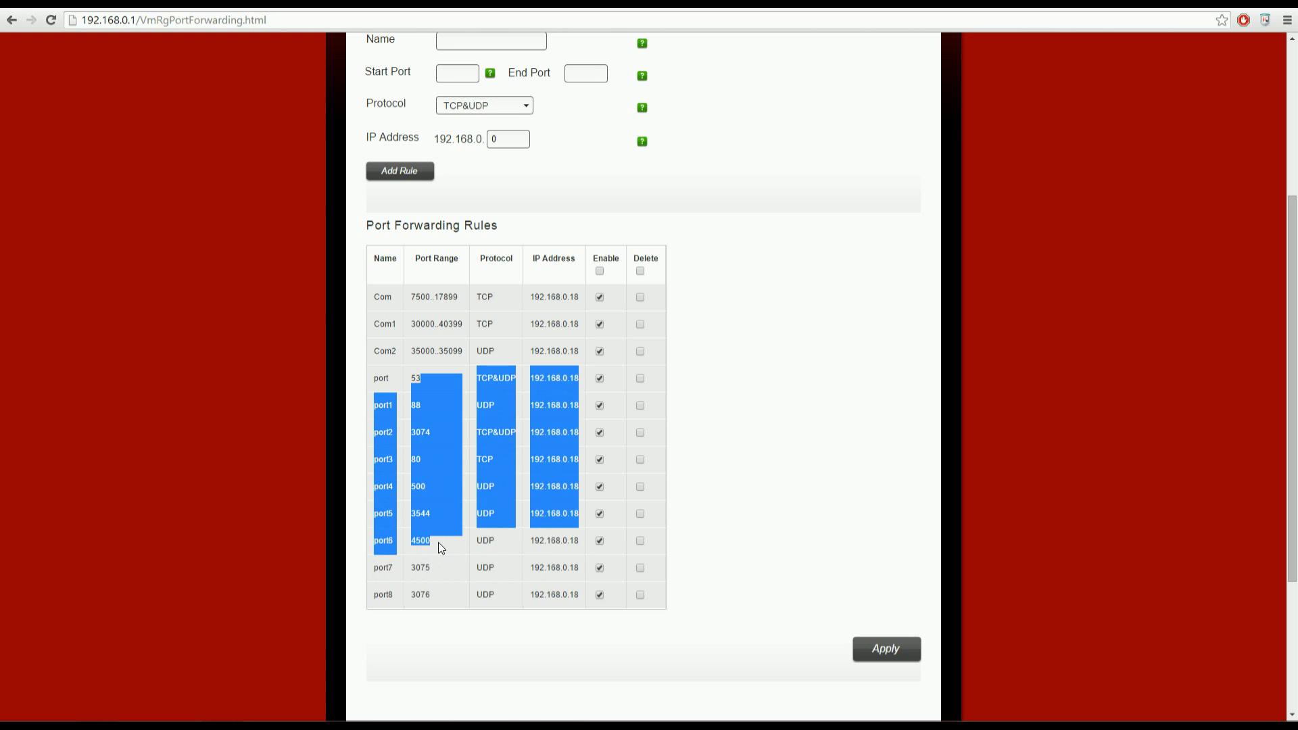
{"action": "mouse_move", "coordinate": [449, 566]}
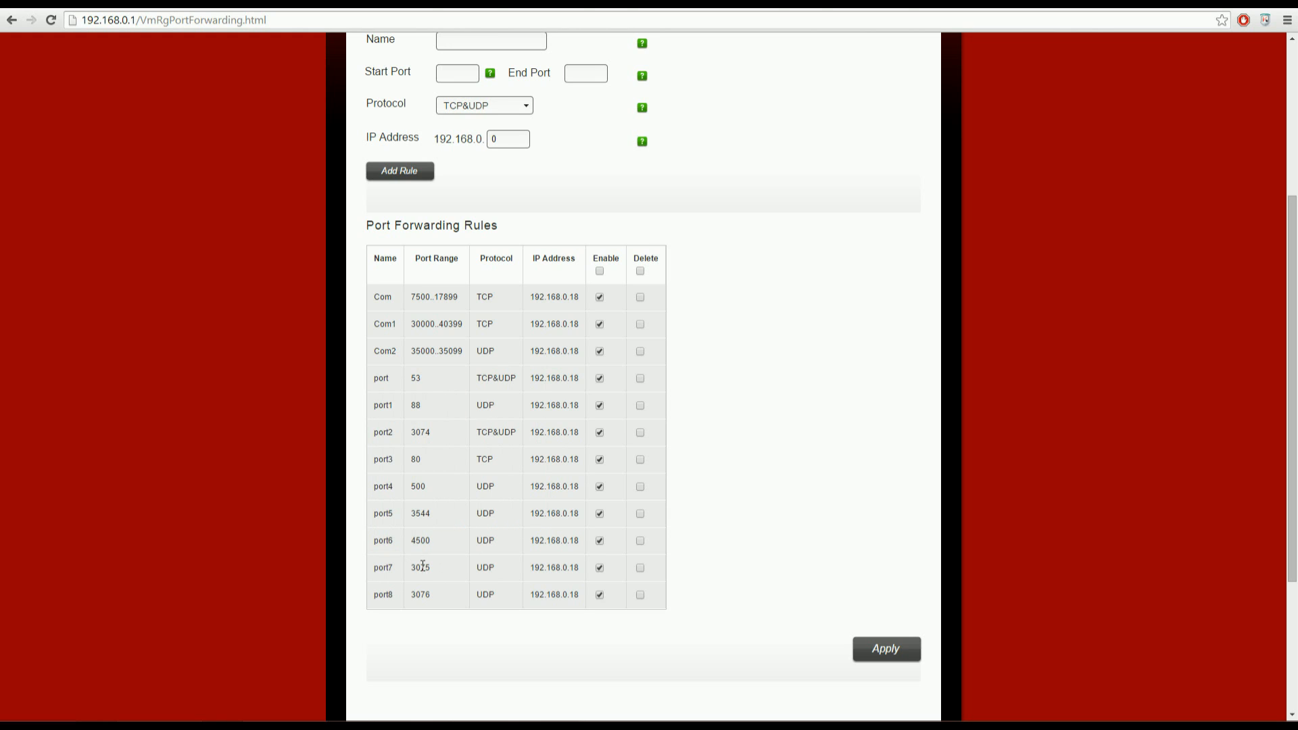
{"action": "mouse_move", "coordinate": [447, 599]}
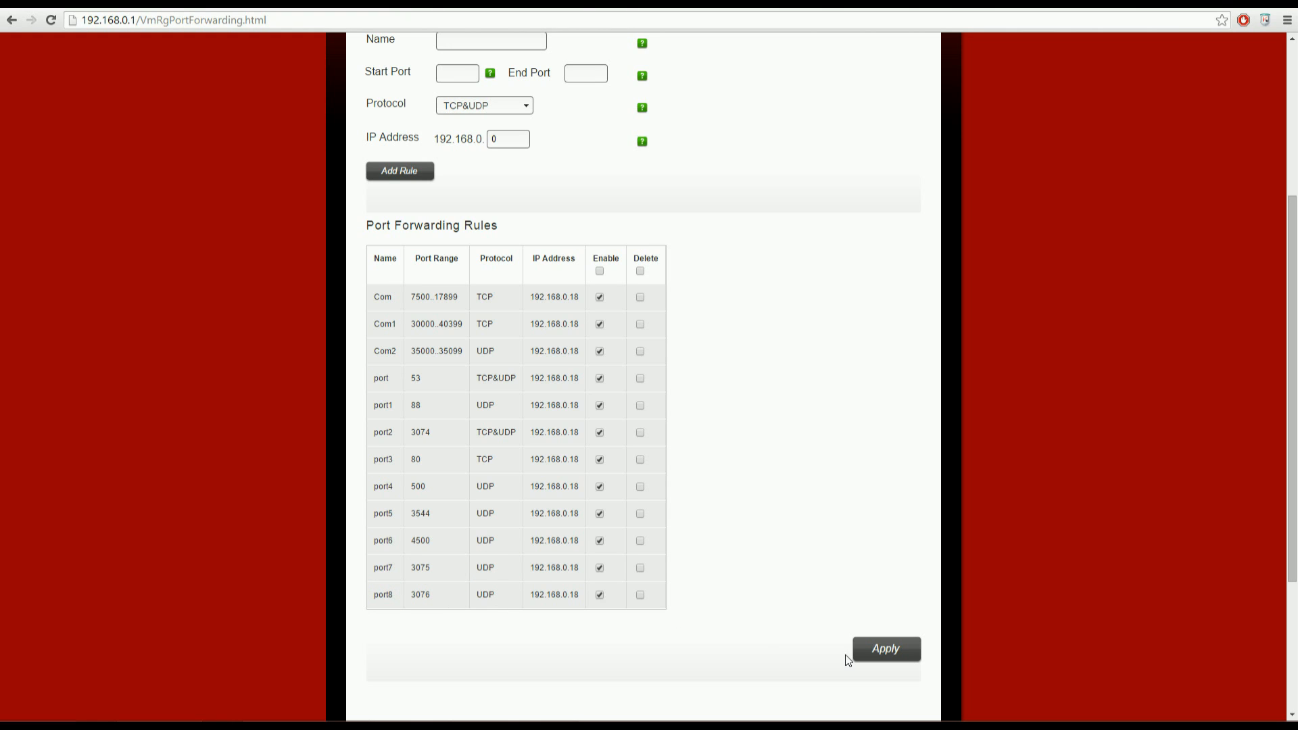
{"action": "mouse_move", "coordinate": [1030, 210]}
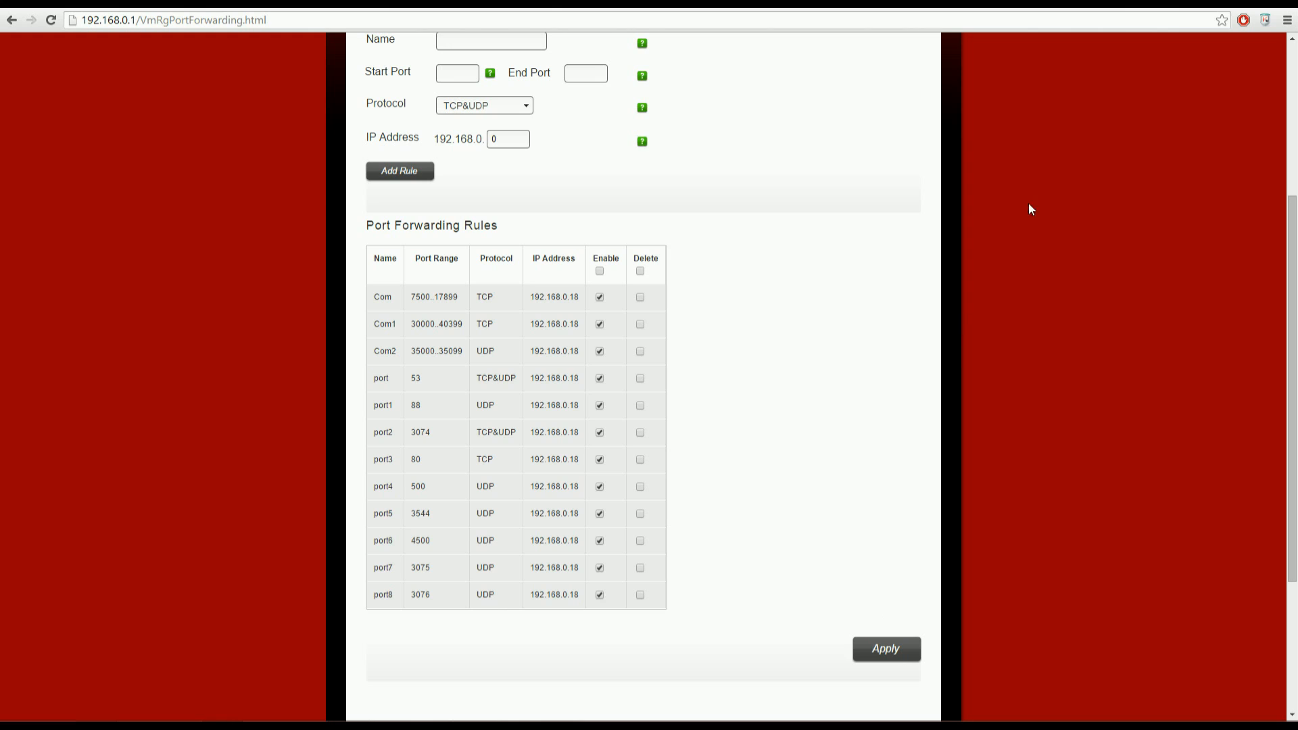
{"action": "mouse_move", "coordinate": [1042, 186]}
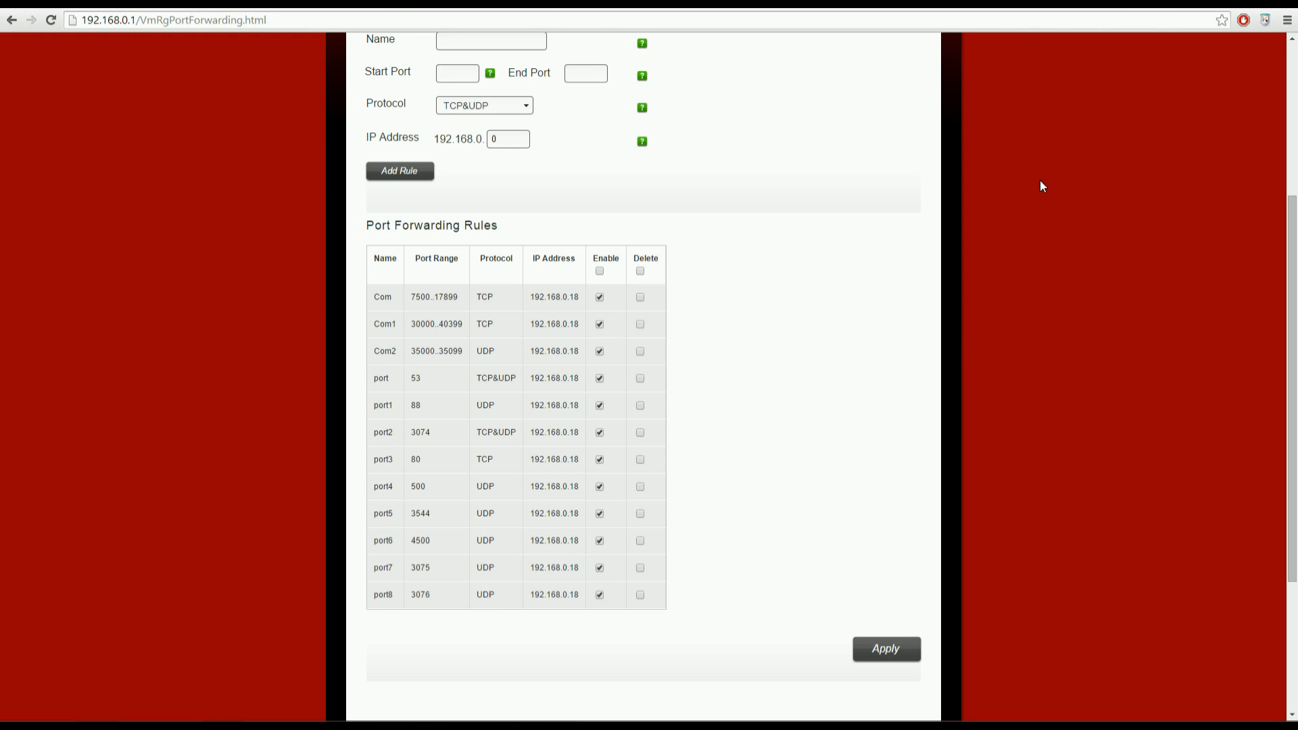